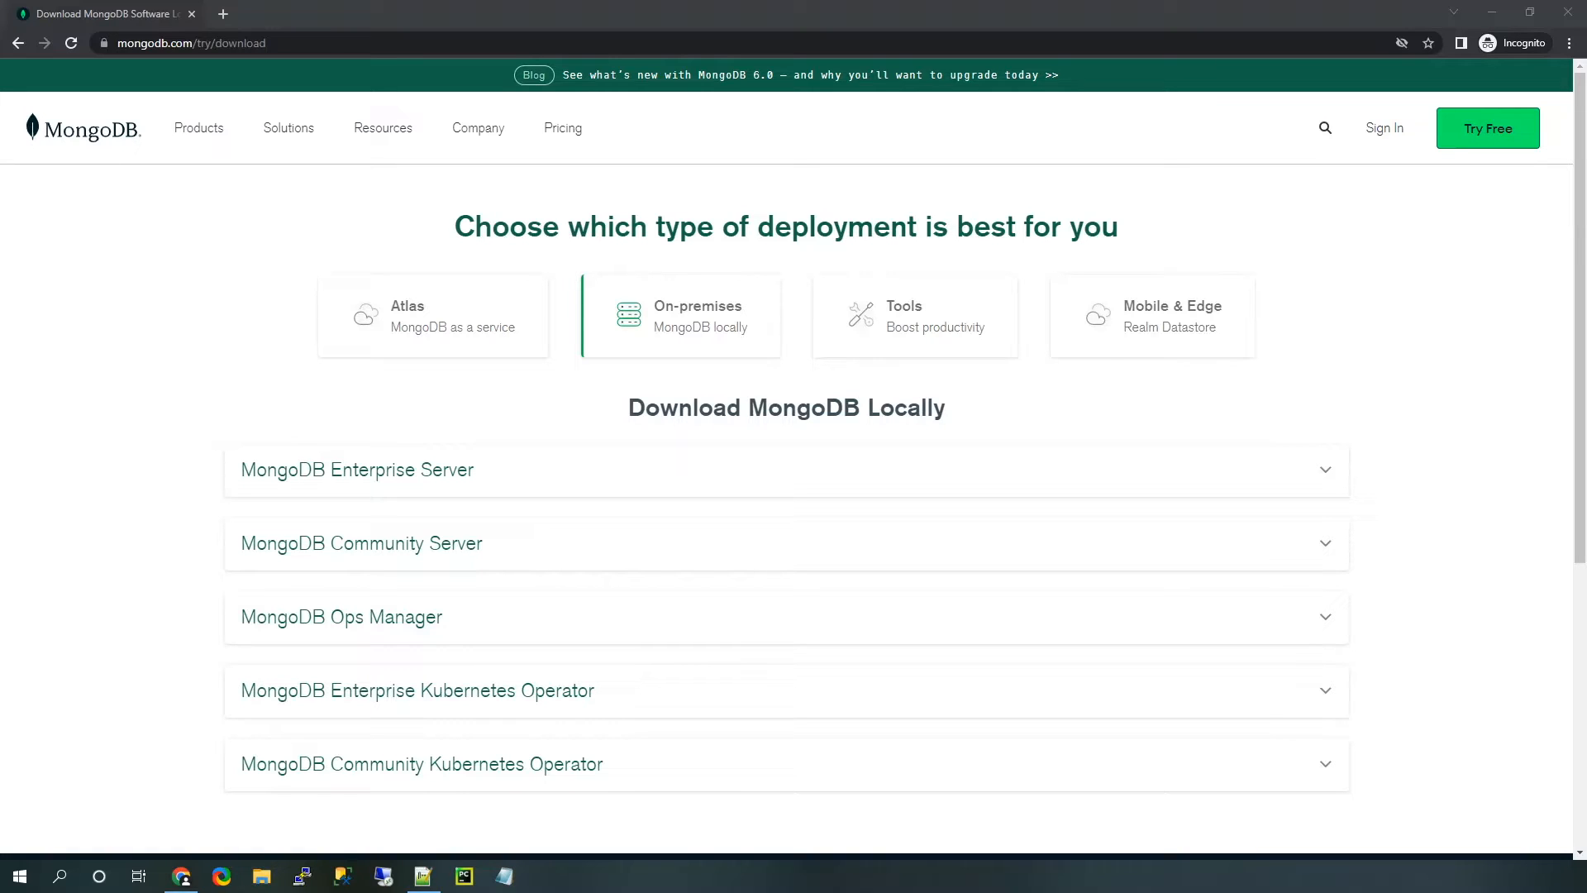
mouse_move(916, 364)
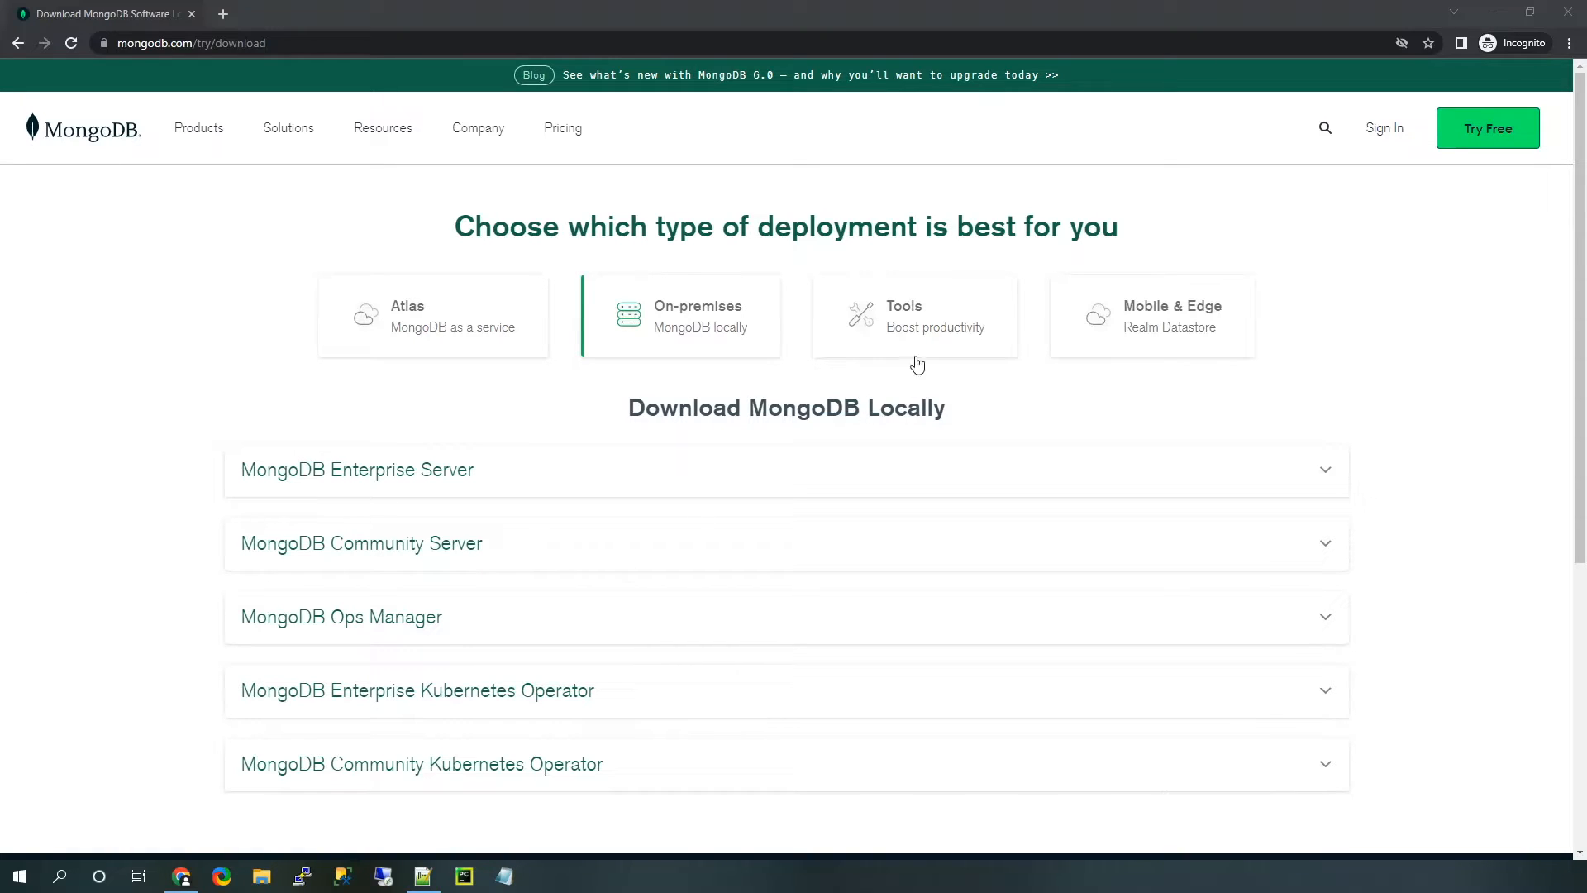
Step: Switch the download page to the Tools card listing MongoDB Shell and other tools
click(914, 315)
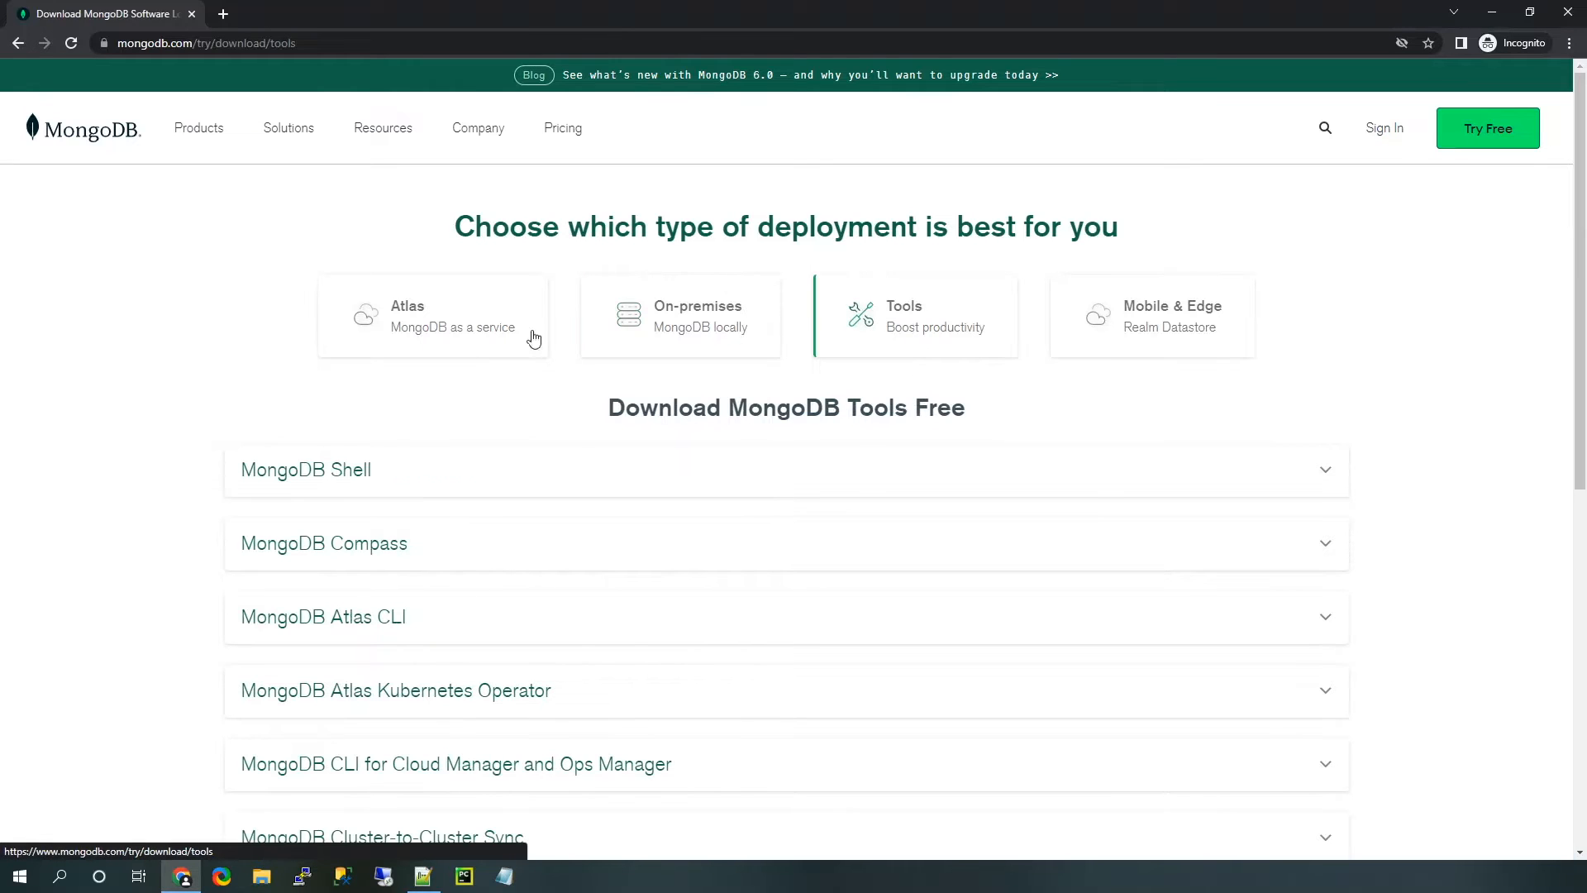
mouse_move(149, 393)
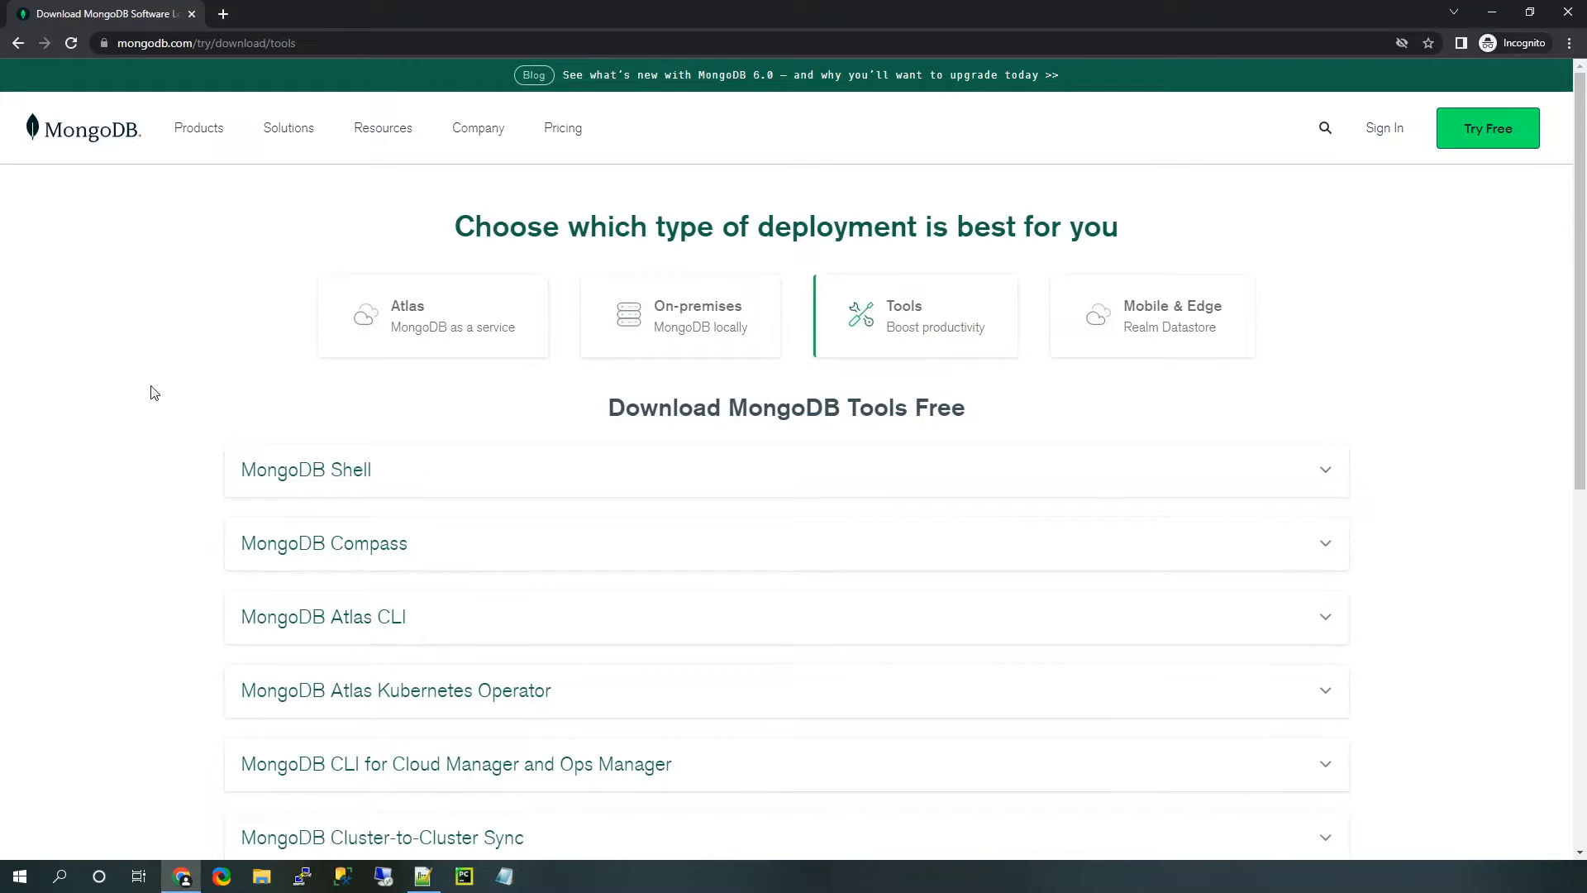
mouse_move(211, 469)
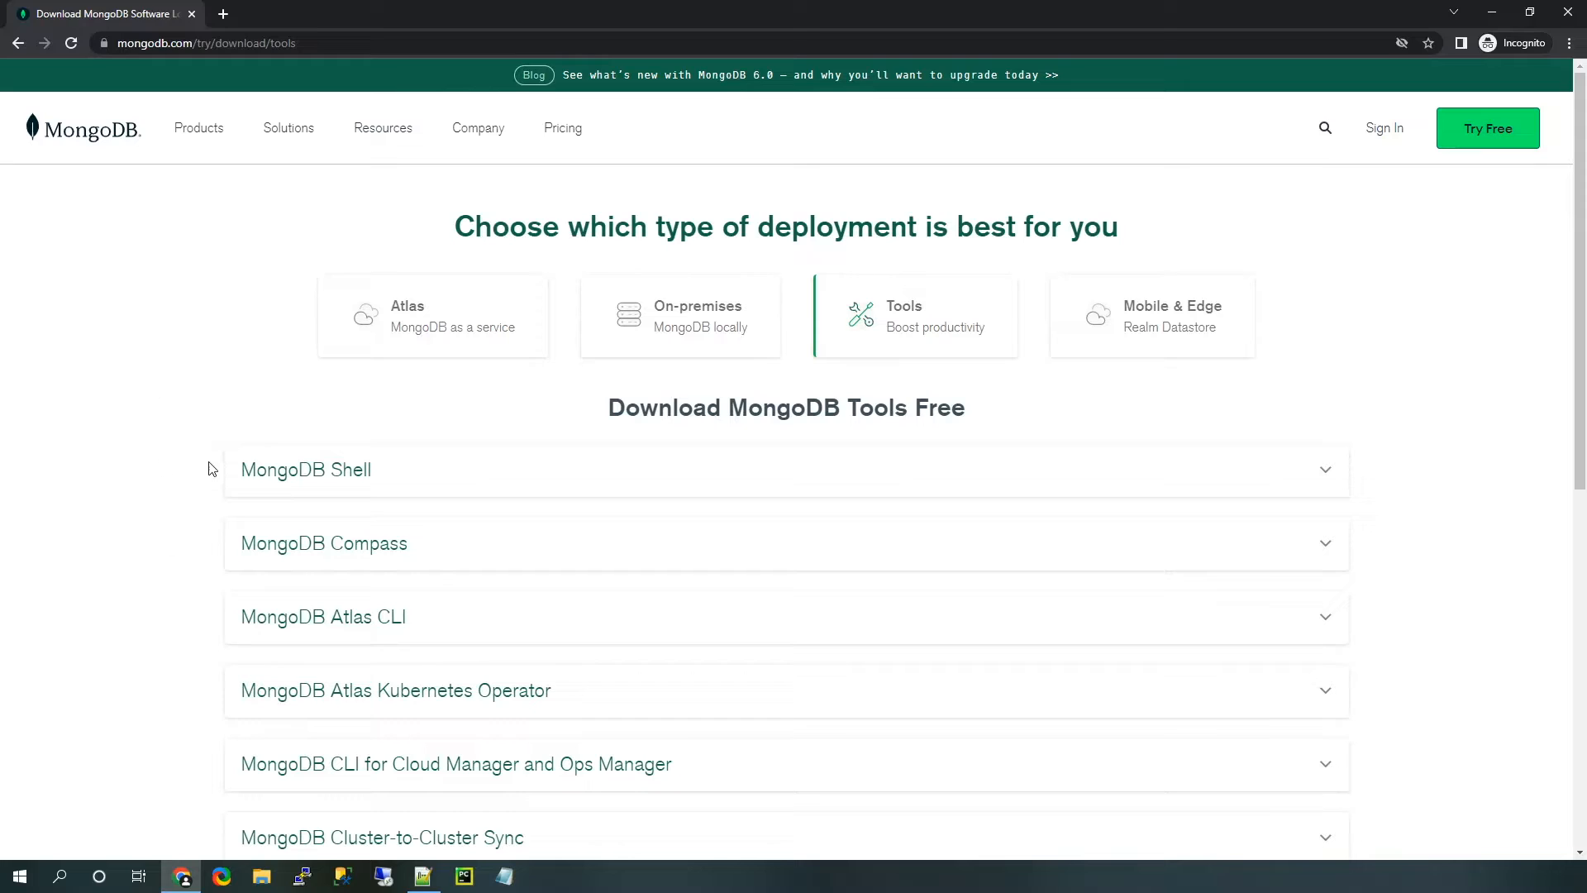
mouse_move(186, 473)
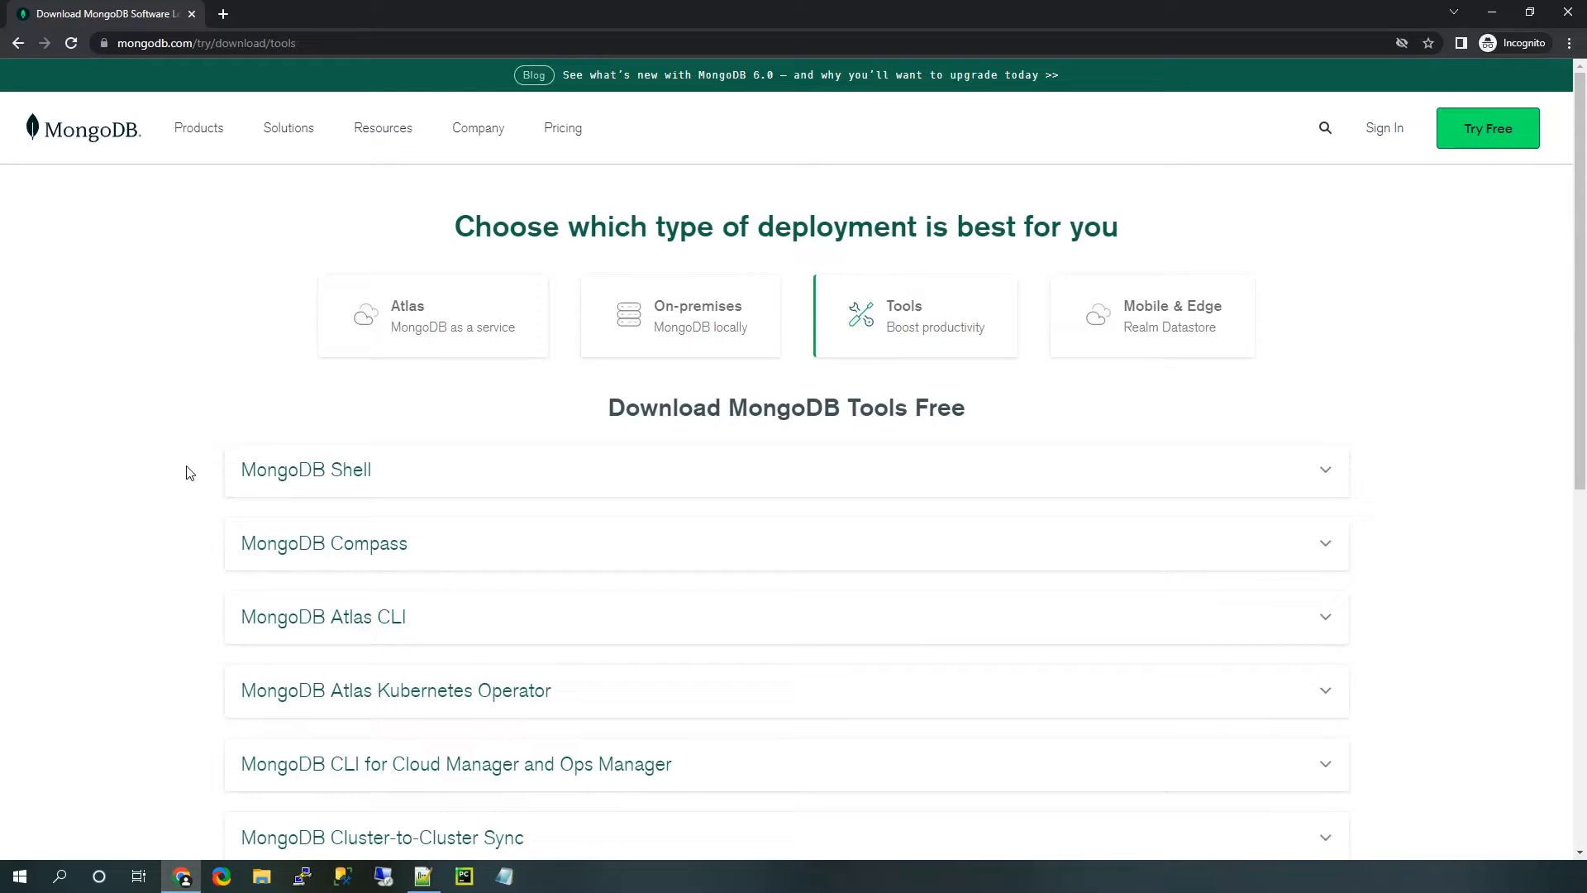
mouse_move(448, 472)
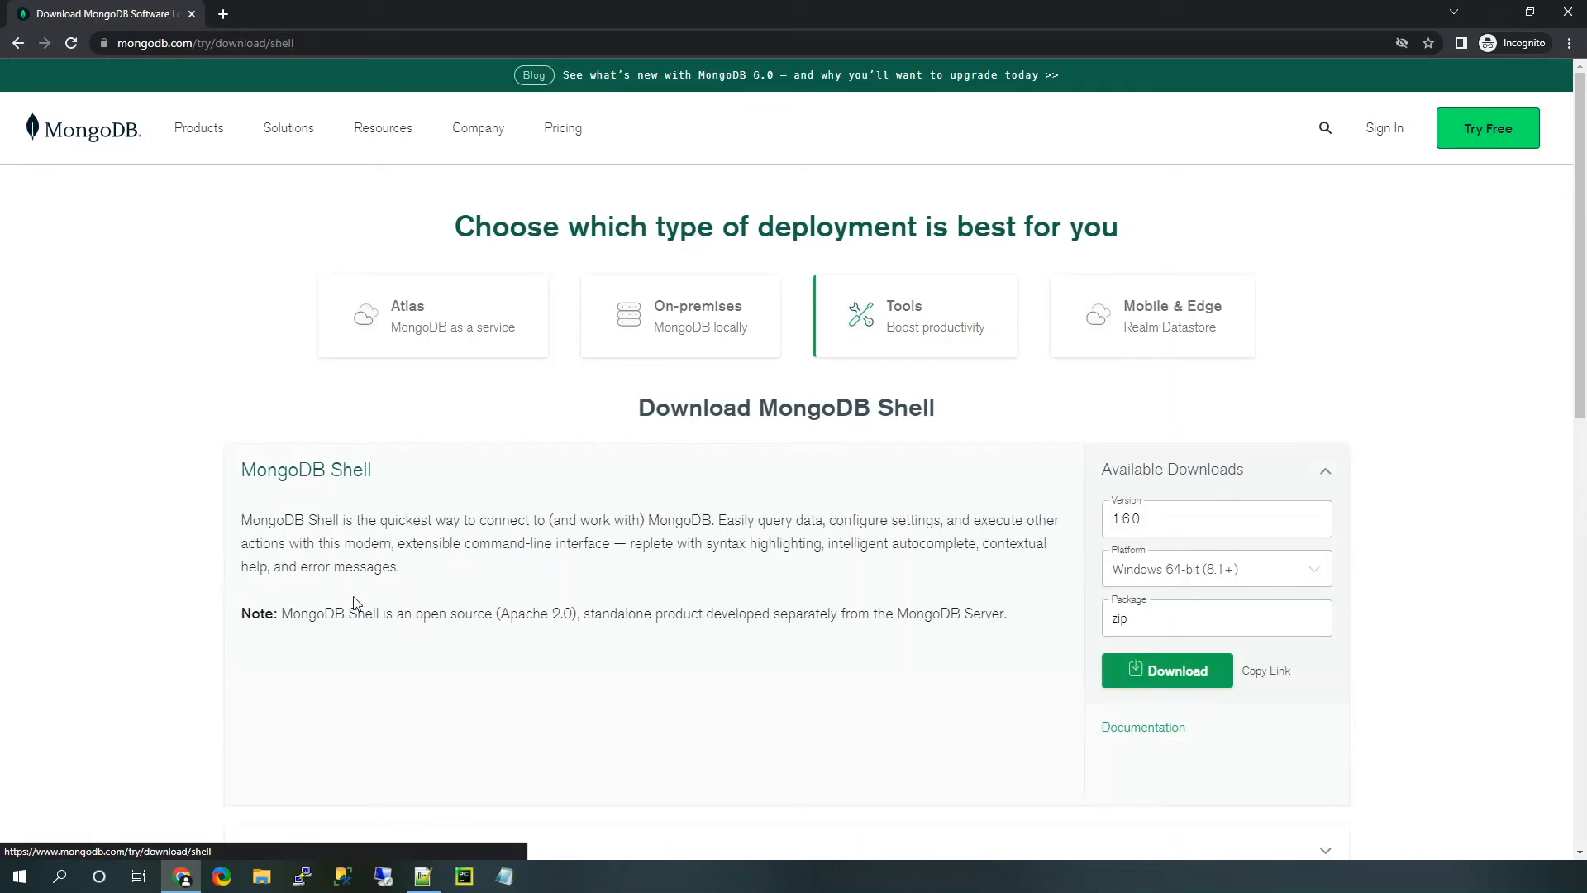
Step: Choose Windows 64-bit (8.1+) (MSI) as the MongoDB Shell 1.6.0 platform
scroll(down, 3)
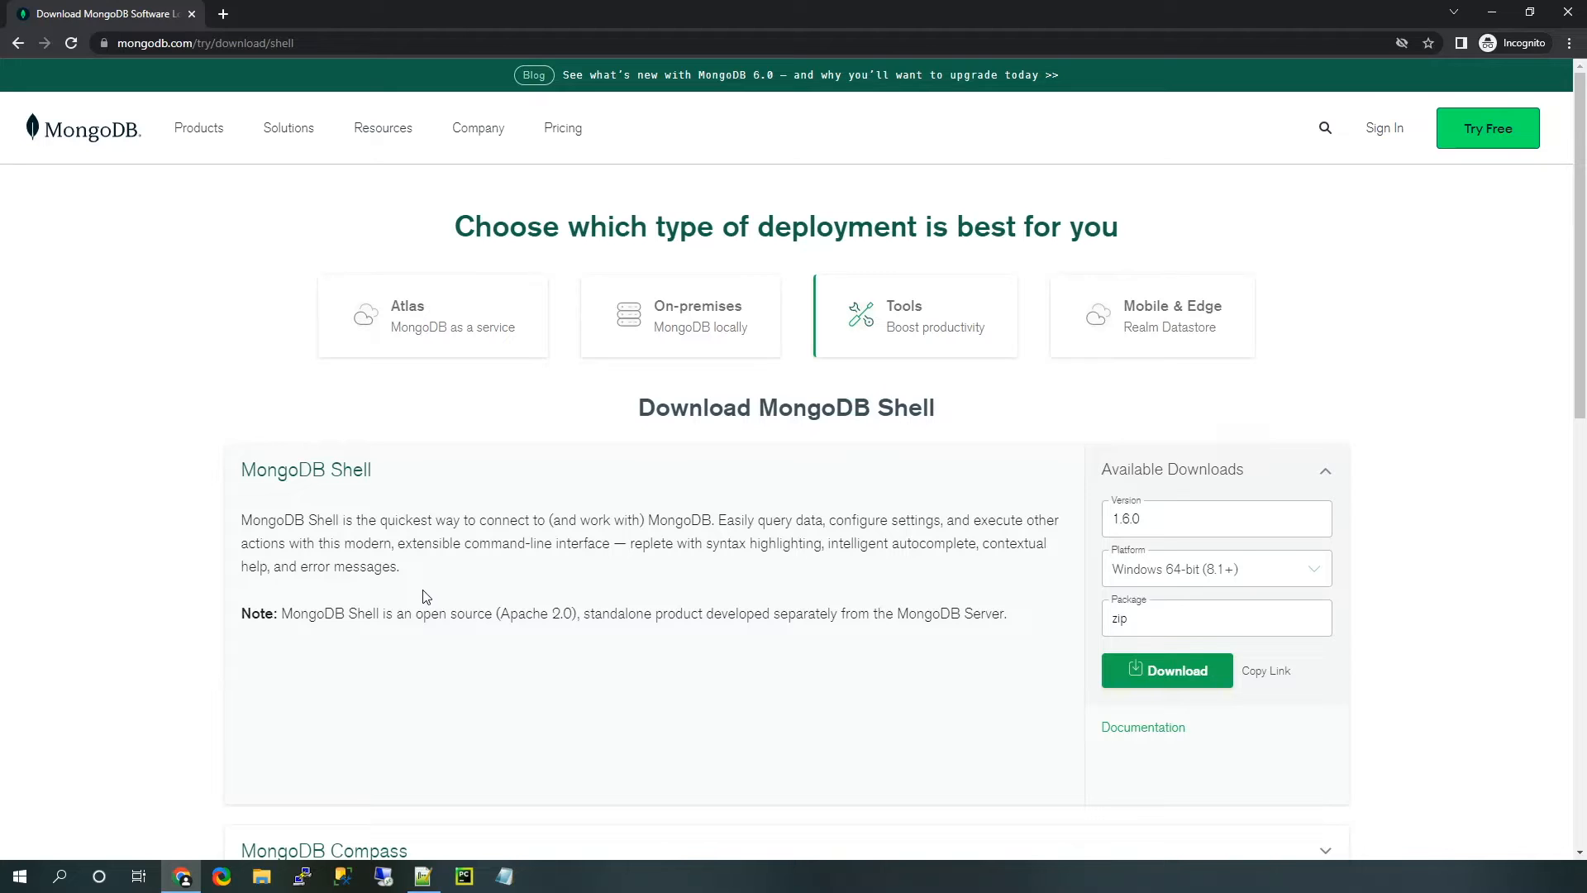
mouse_move(1279, 571)
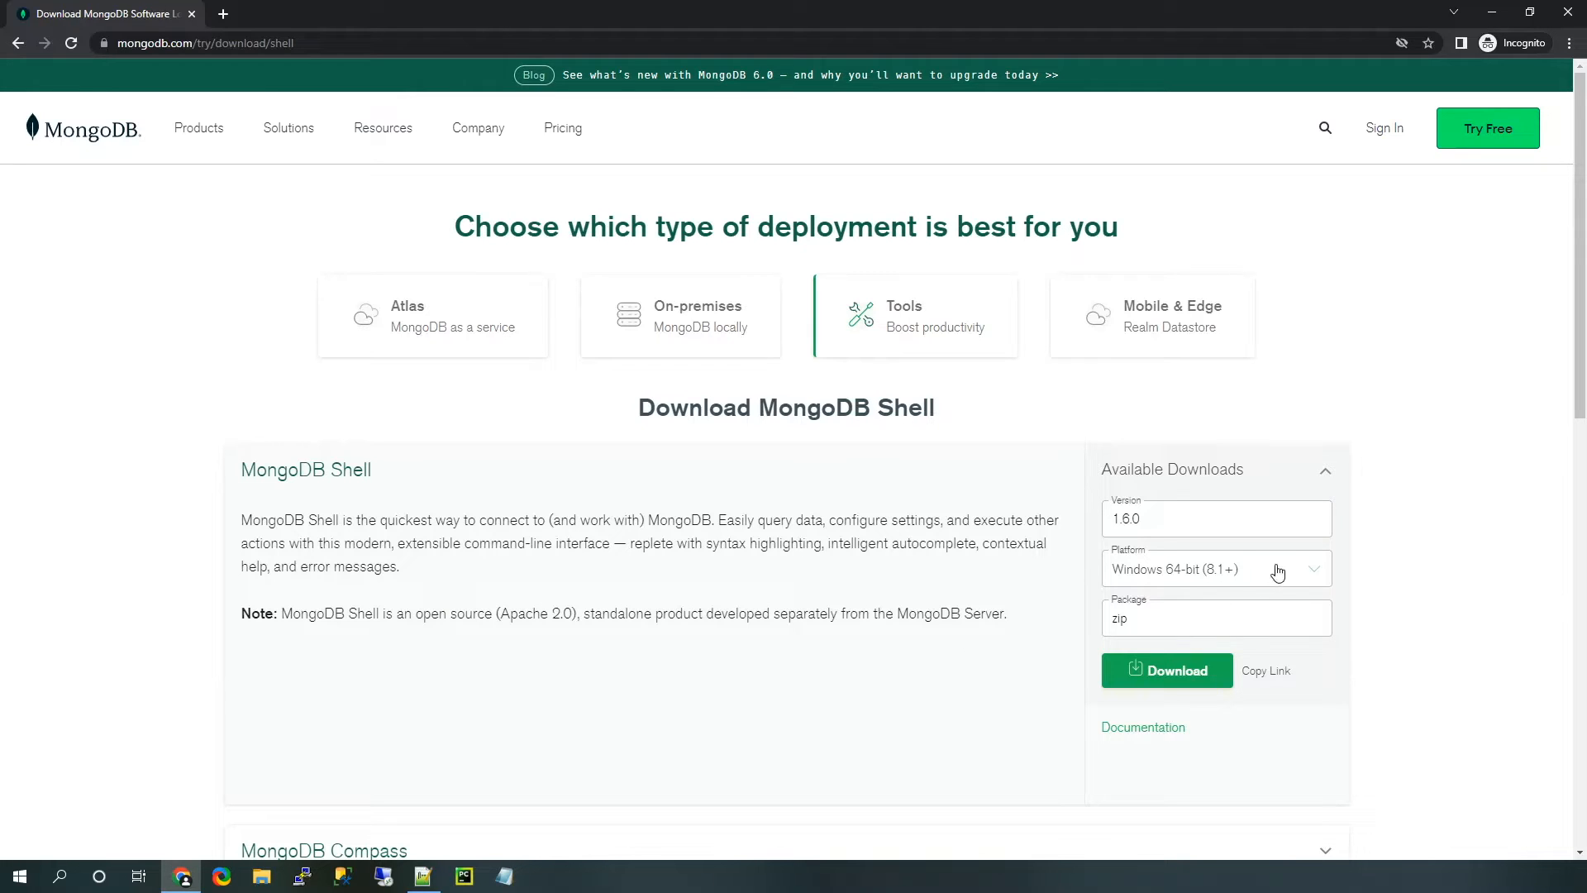
click(1215, 568)
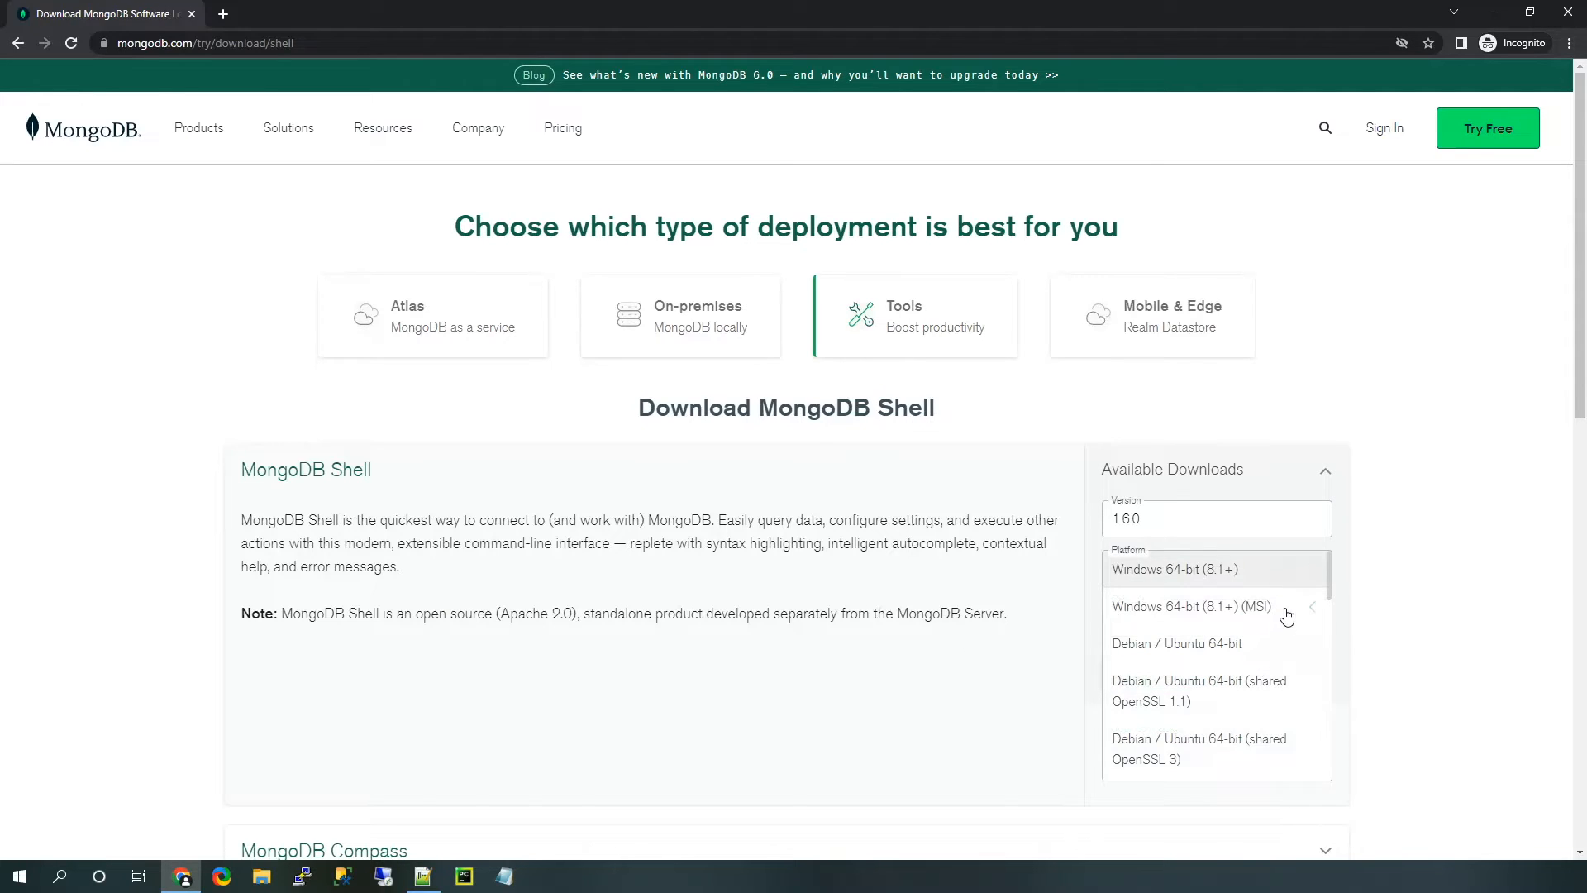
click(1191, 606)
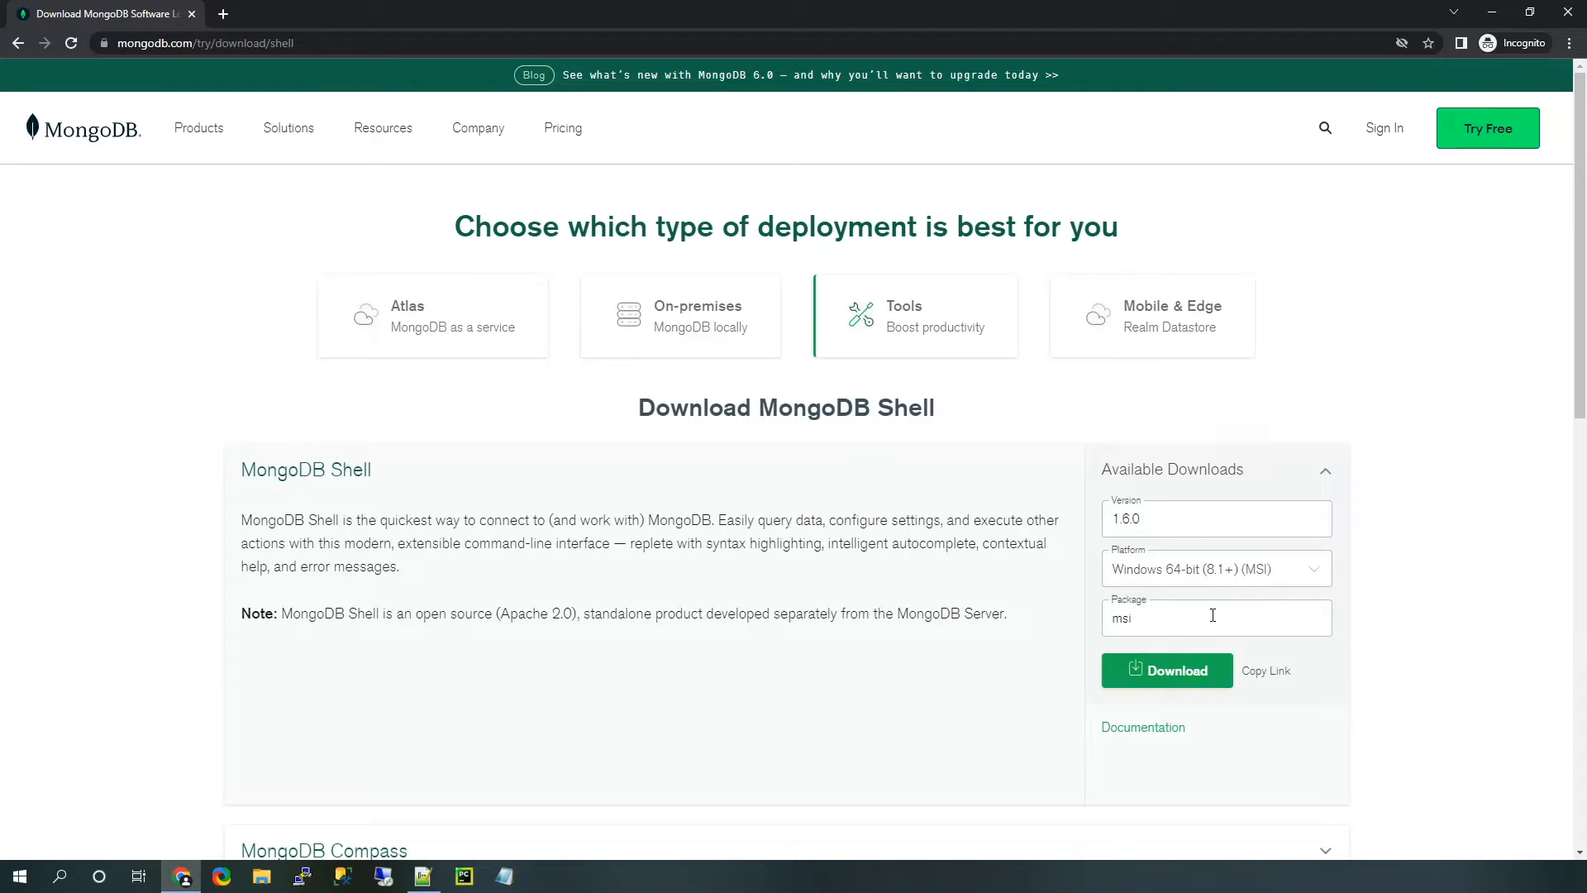
mouse_move(1417, 600)
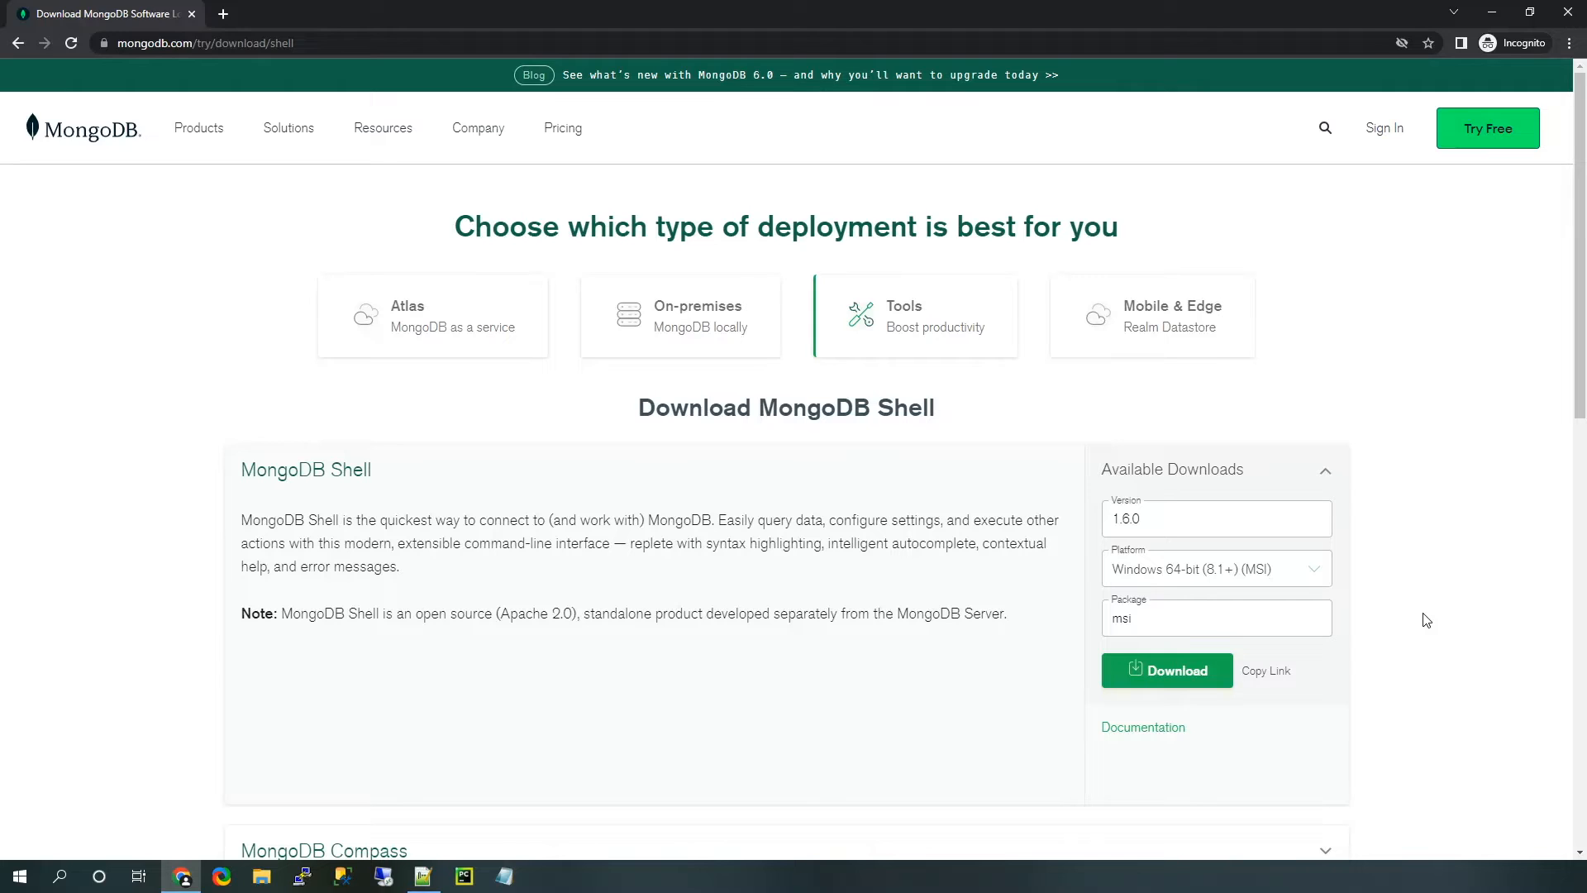
mouse_move(1168, 670)
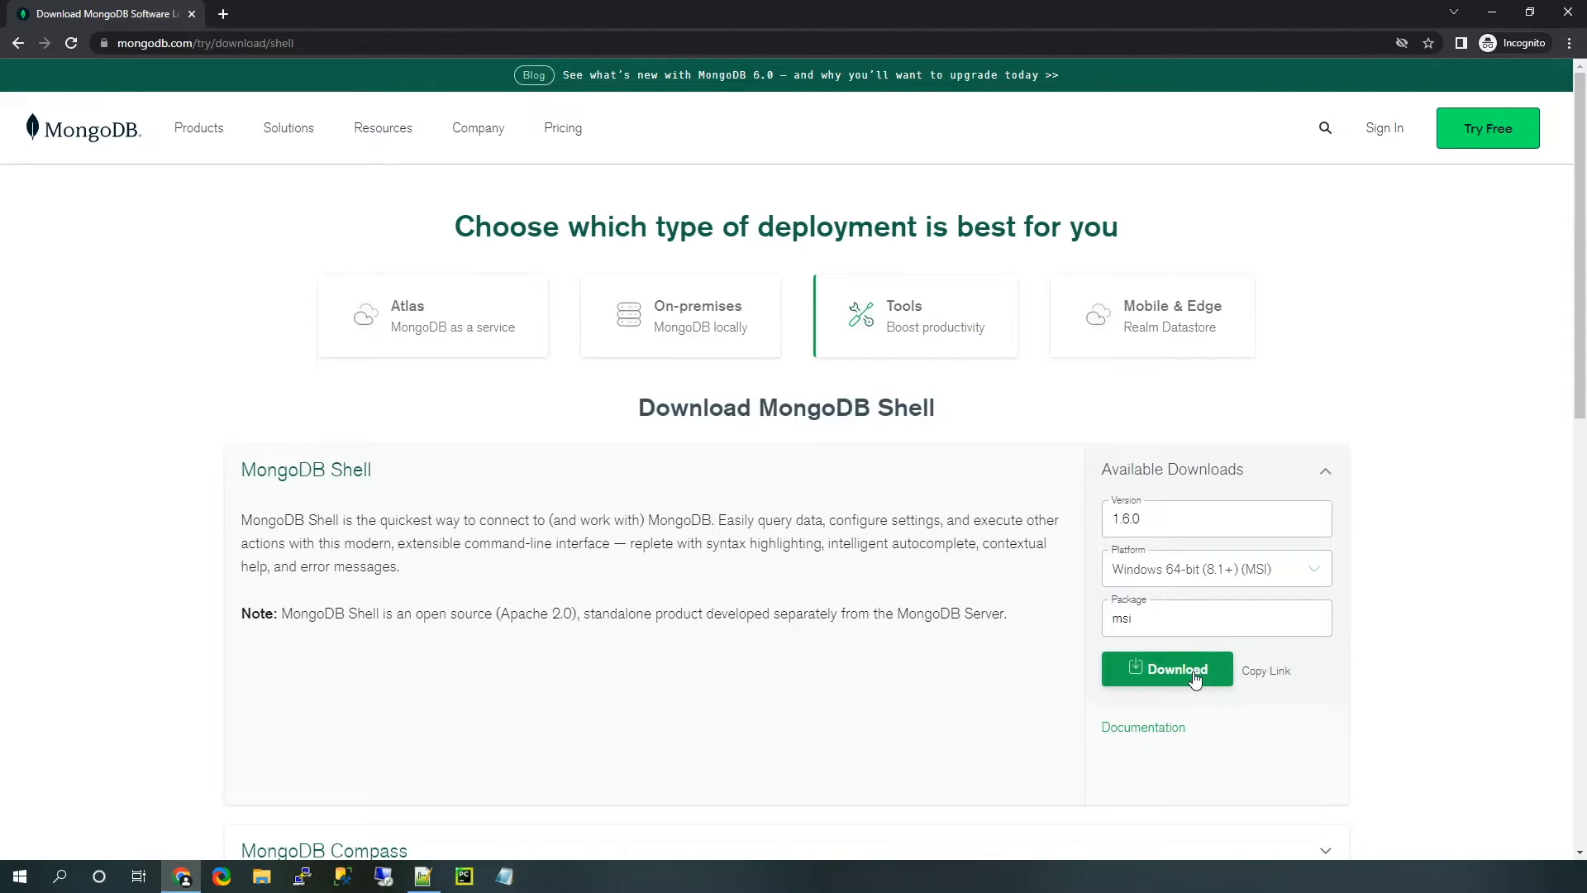
Step: Download mongosh-1.6.0-x64.msi and open it from Chrome's download bar
click(1166, 671)
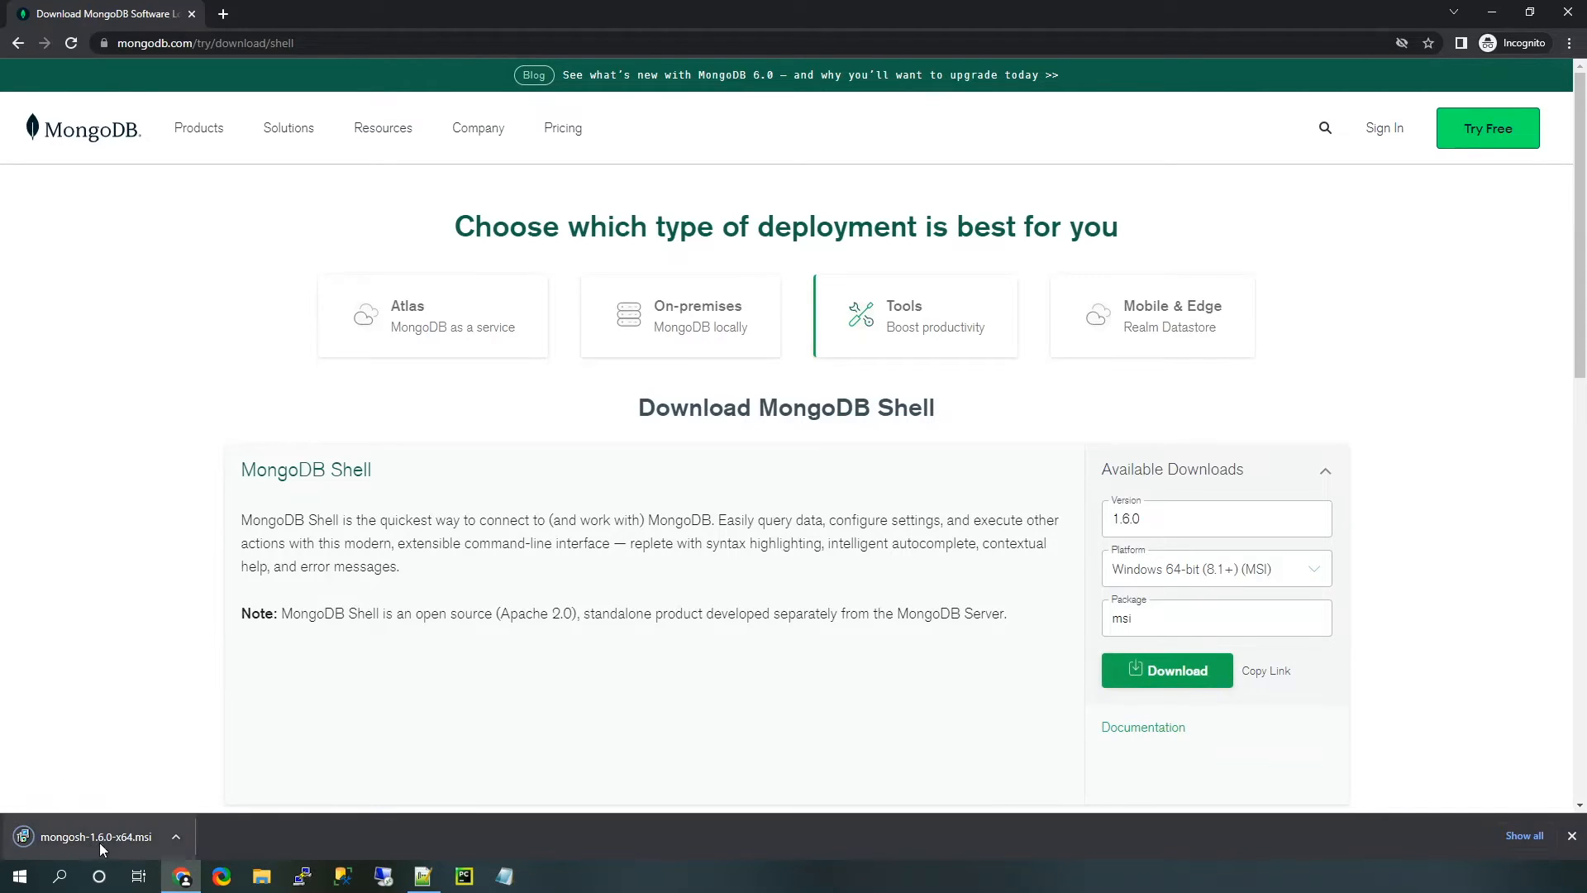
click(96, 836)
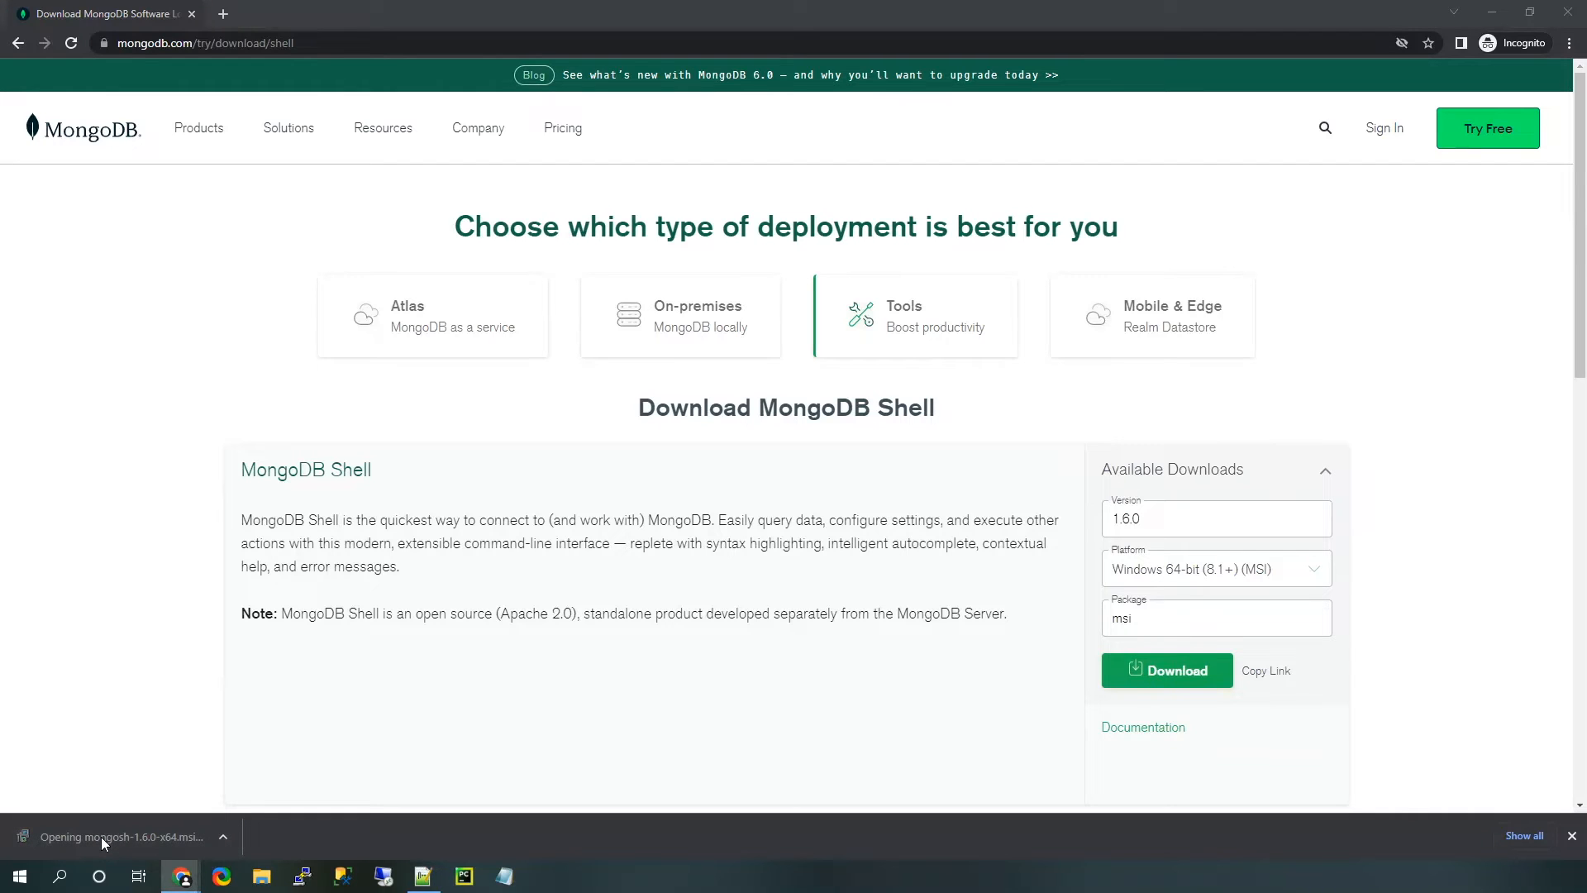
click(119, 836)
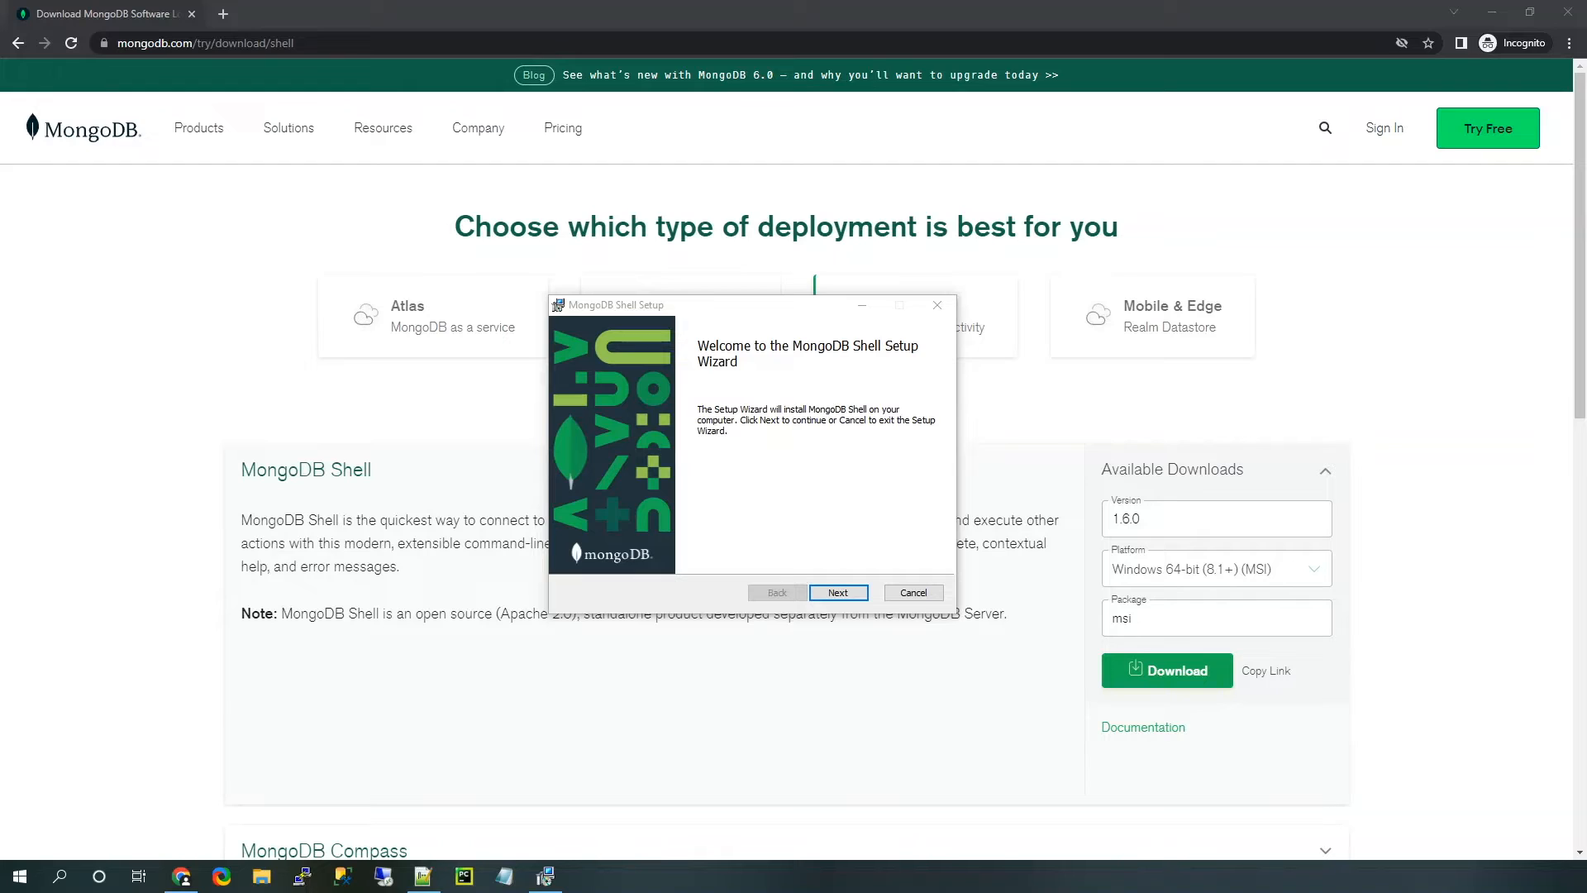
mouse_move(882, 605)
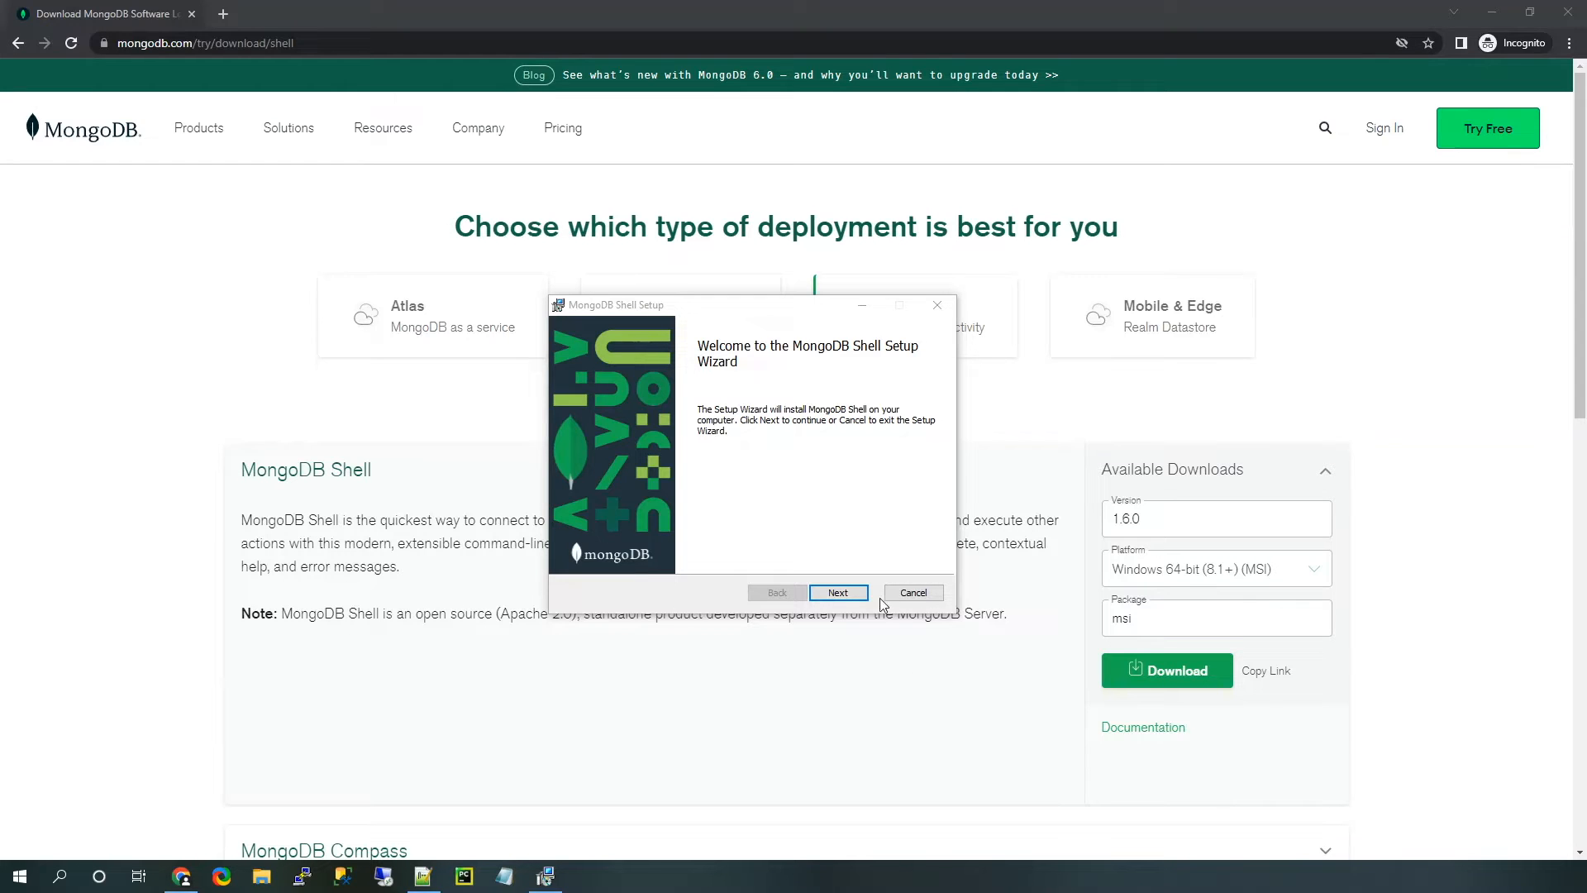
Step: Pass the welcome page and tick 'Install just for you' on Destination Folder
click(839, 591)
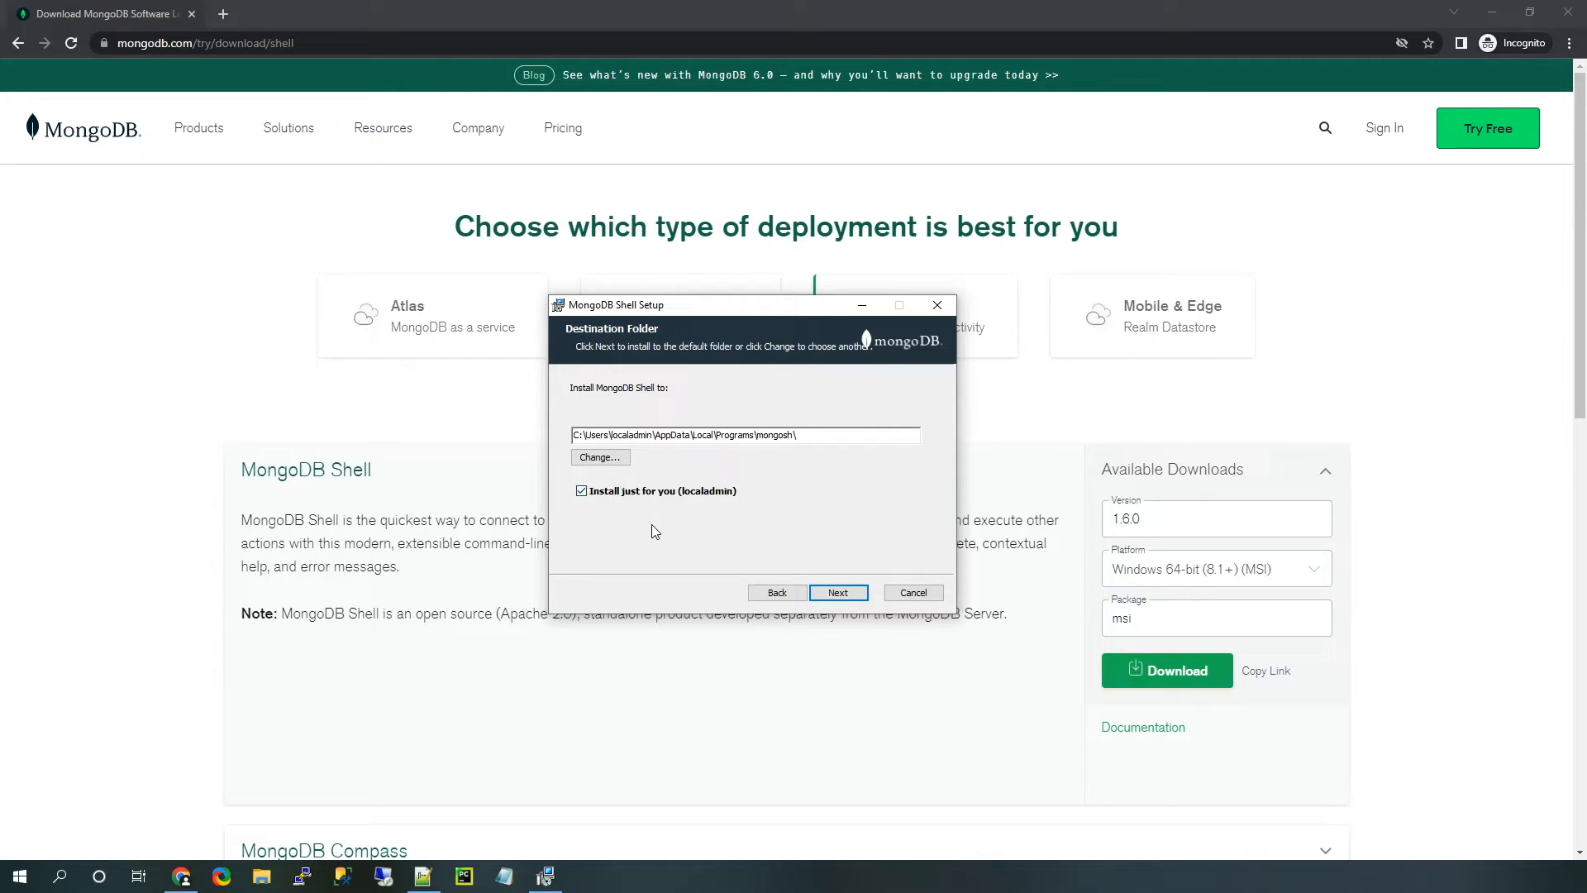
mouse_move(660, 519)
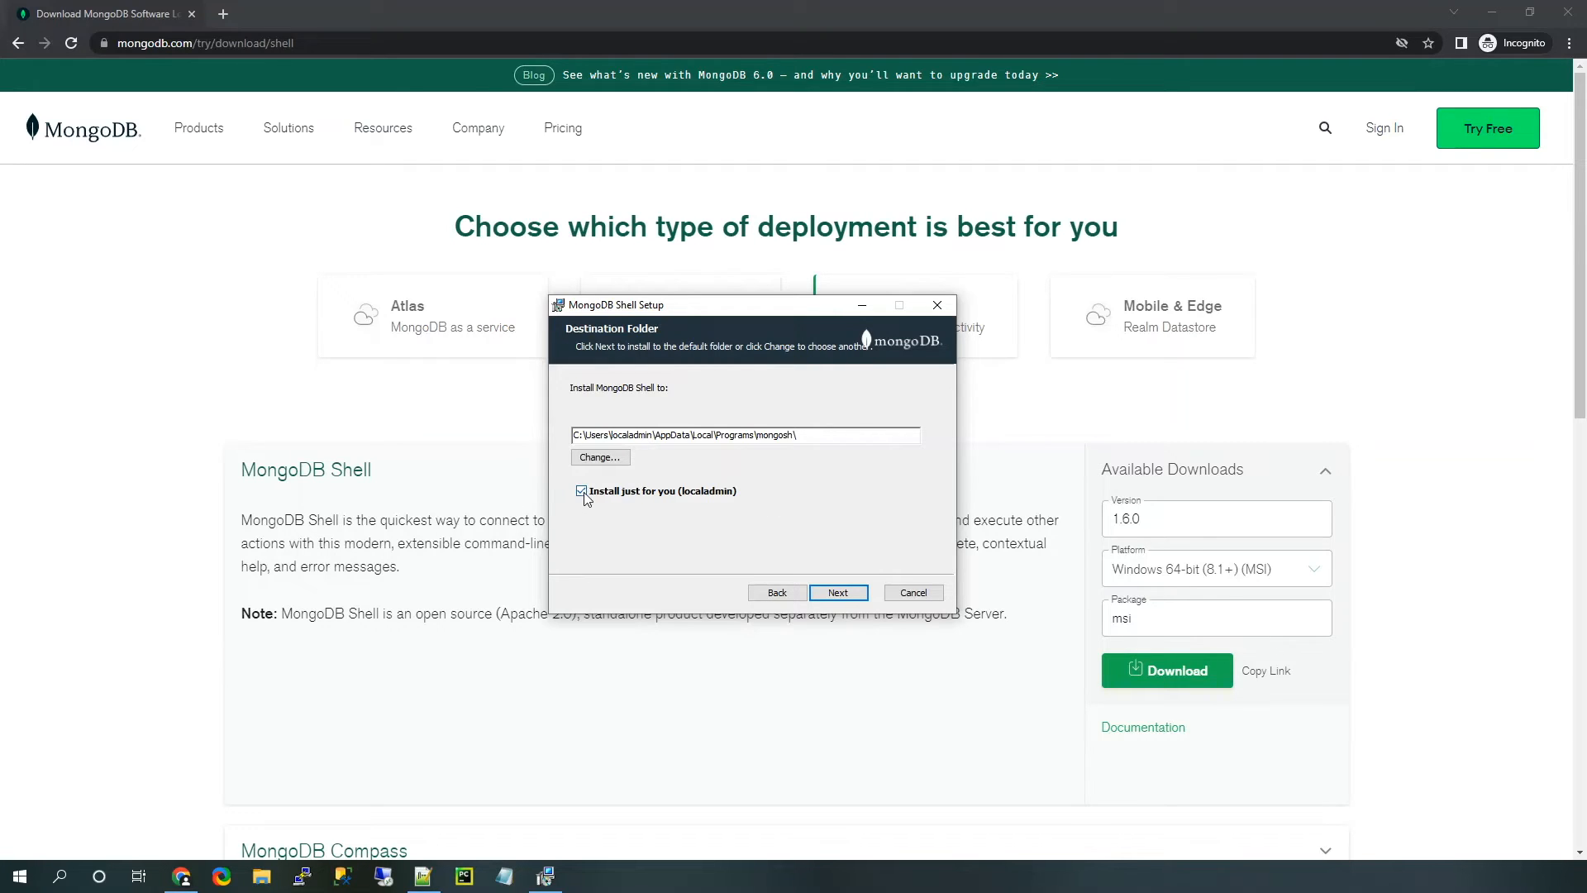
click(582, 491)
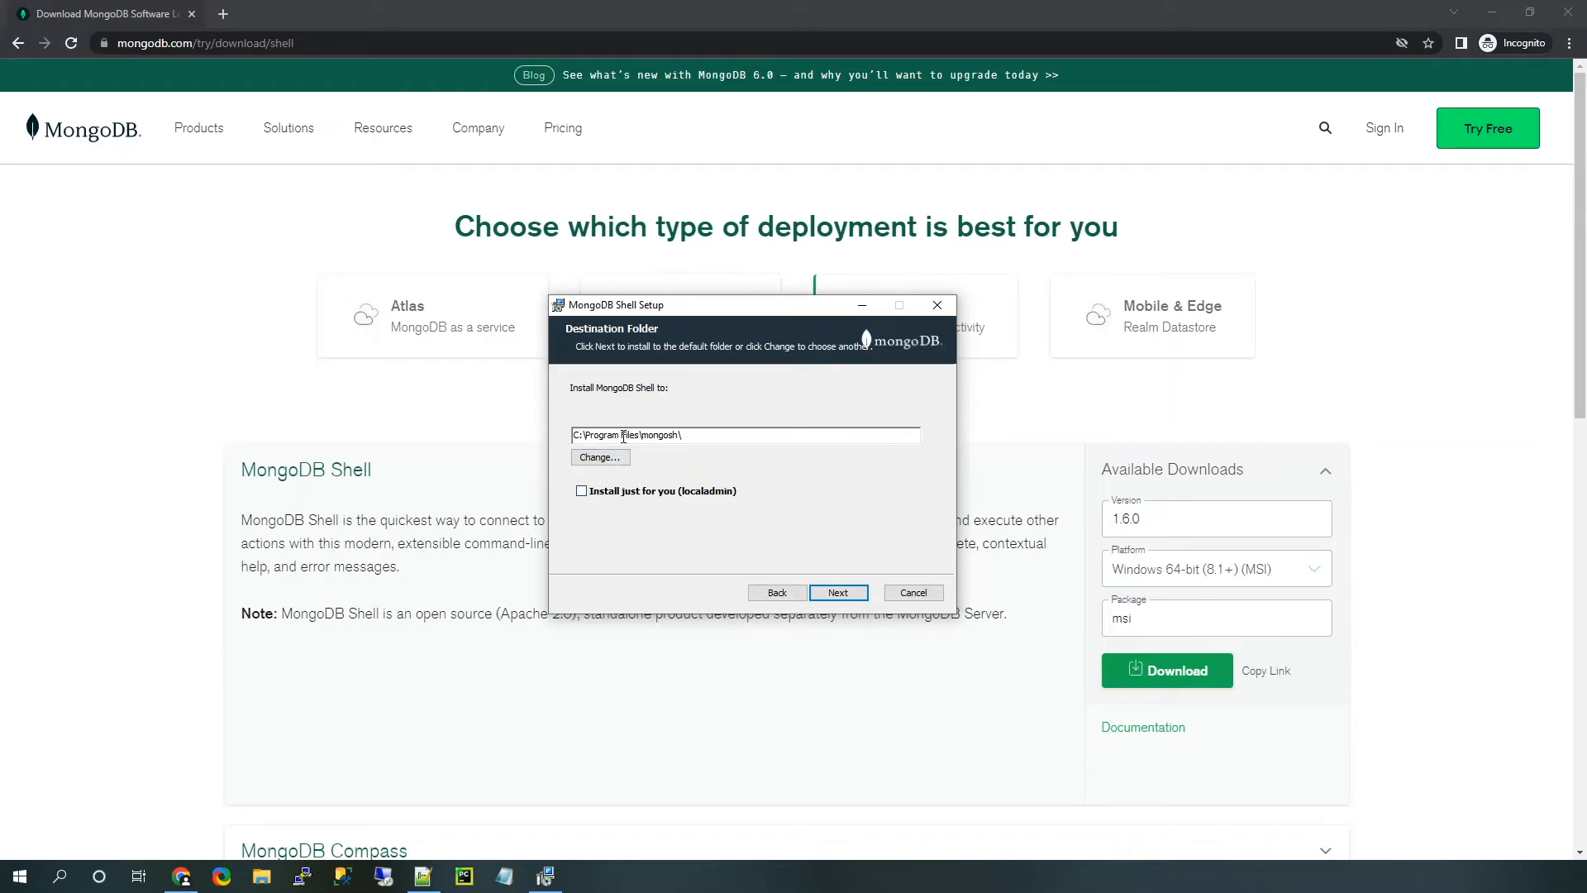
mouse_move(655, 477)
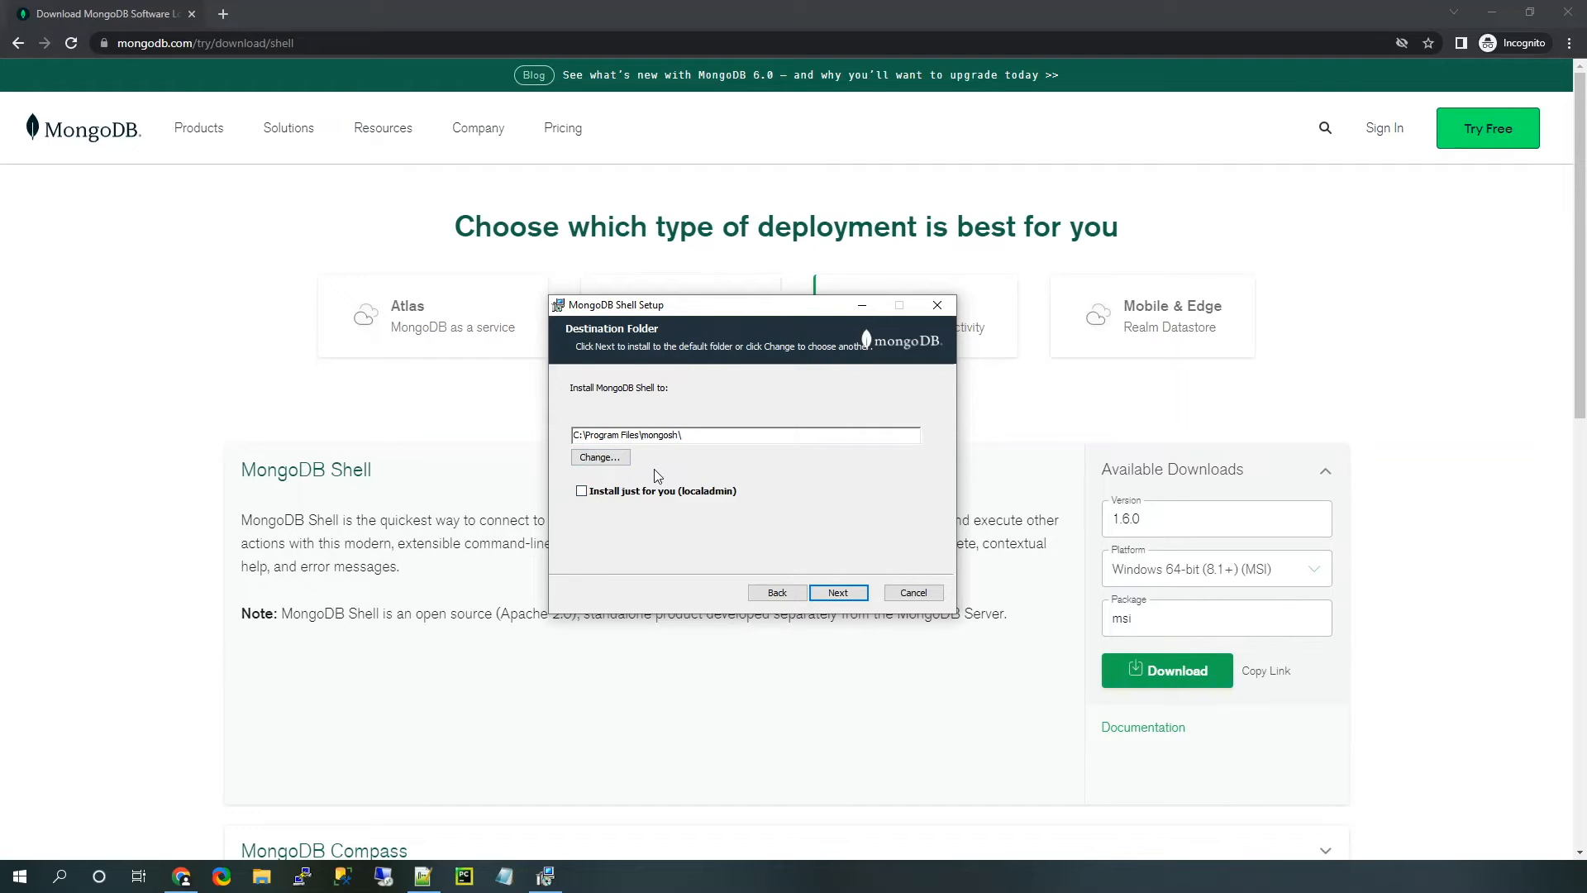
mouse_move(649, 478)
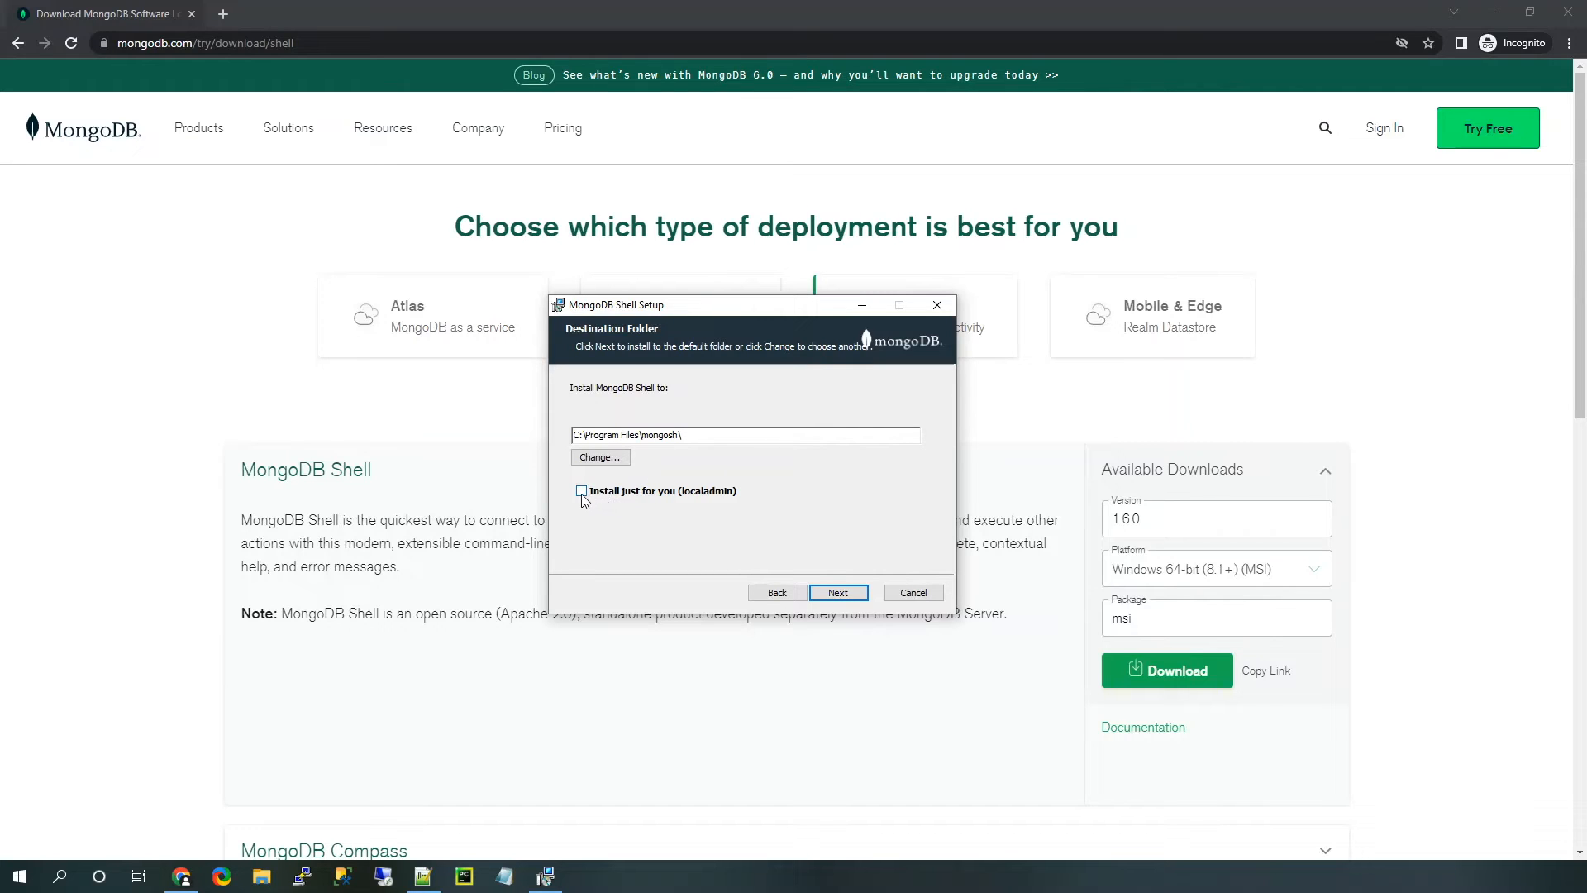
click(582, 491)
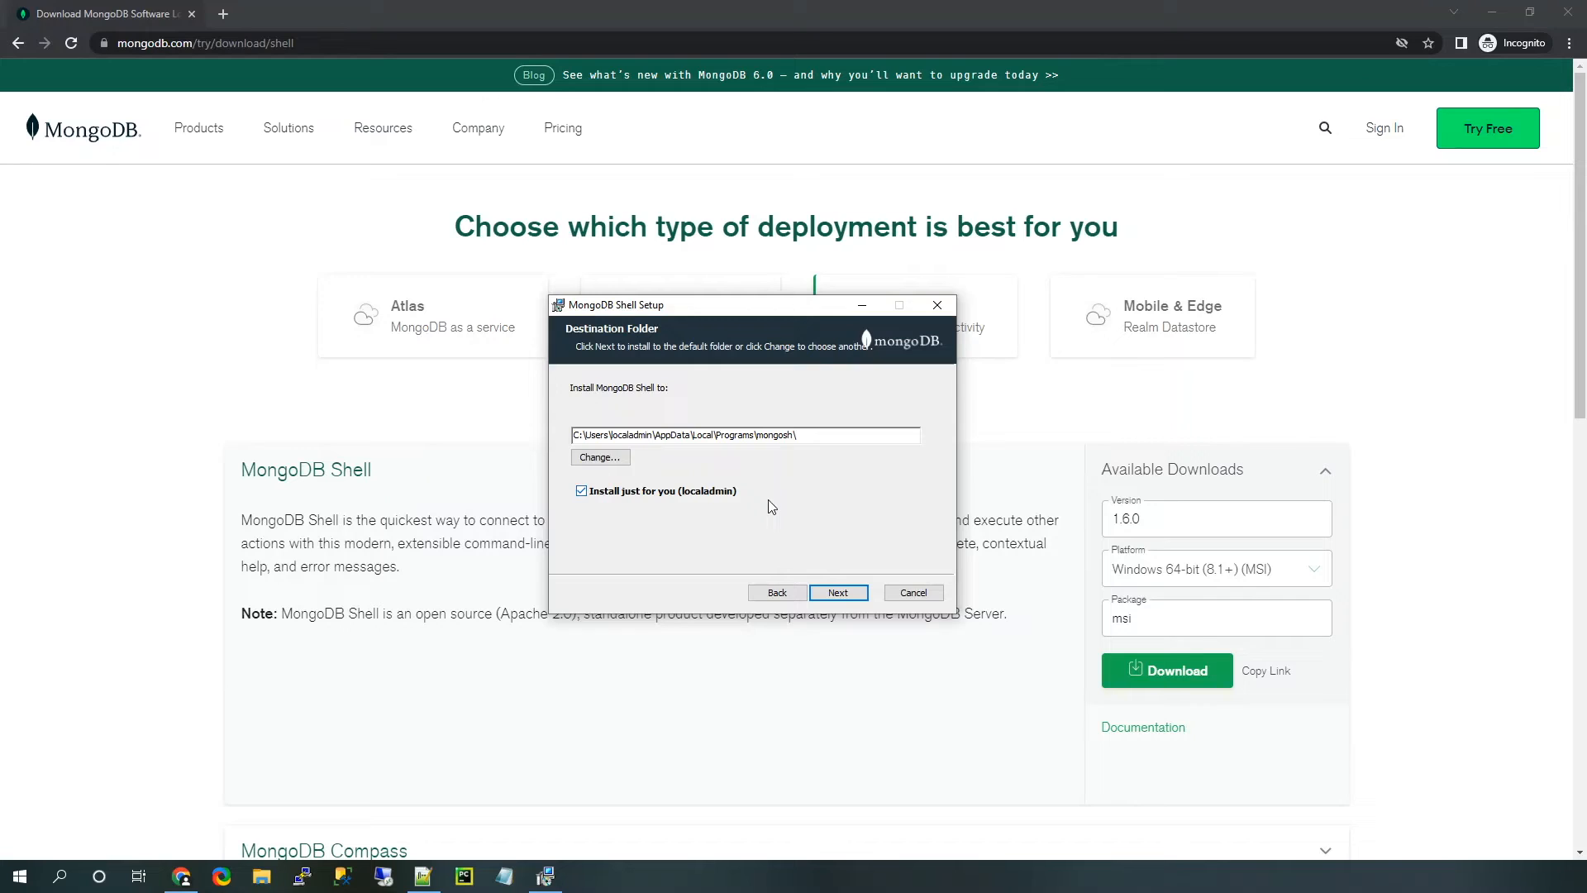
mouse_move(747, 501)
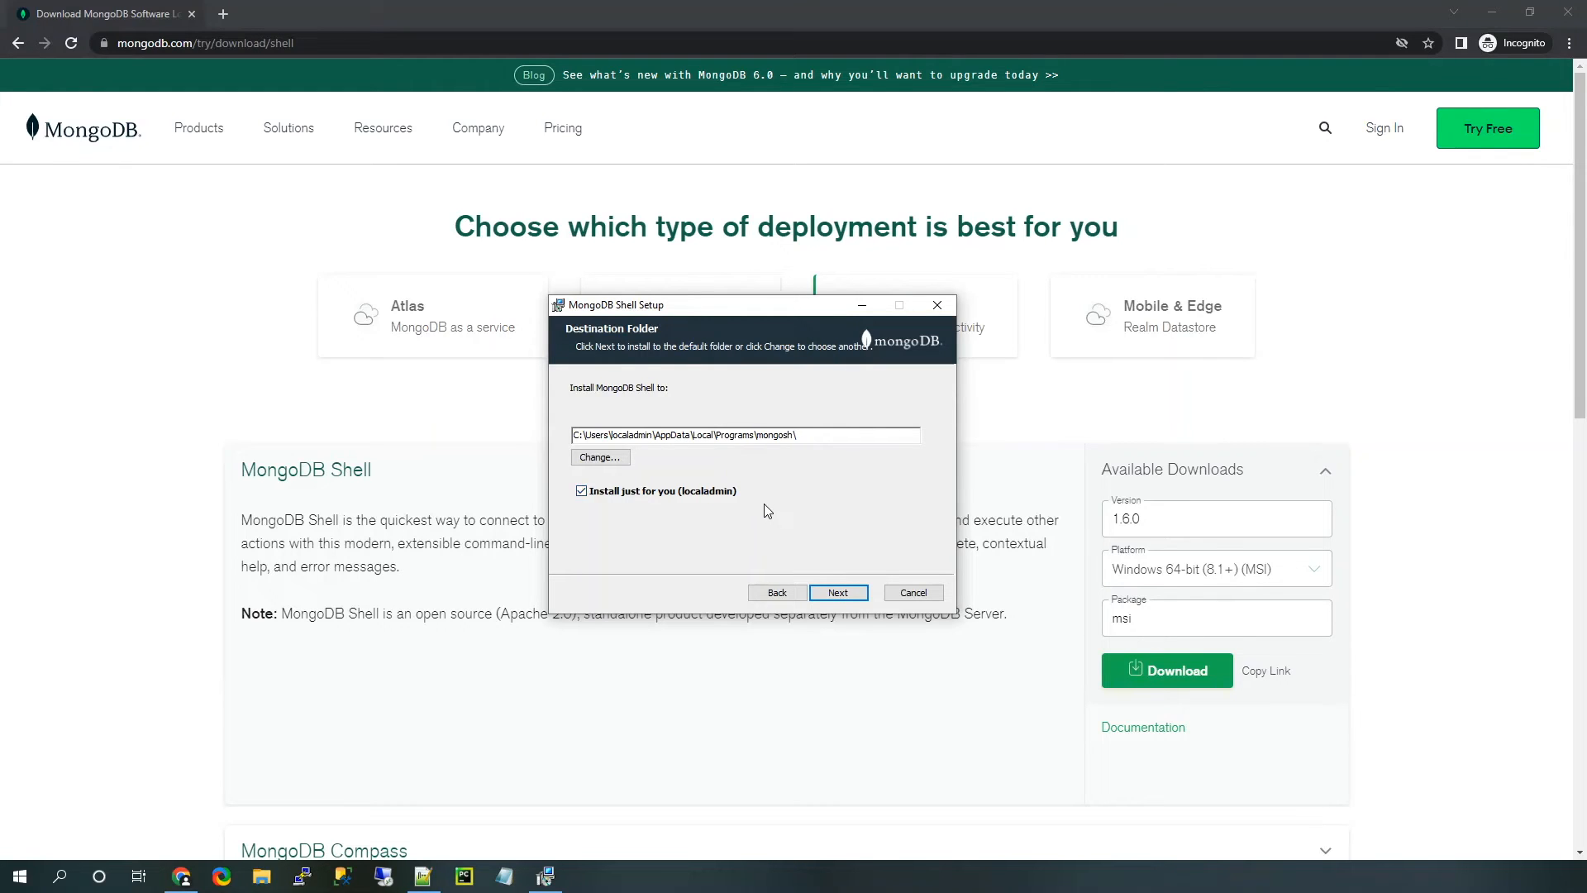
mouse_move(791, 506)
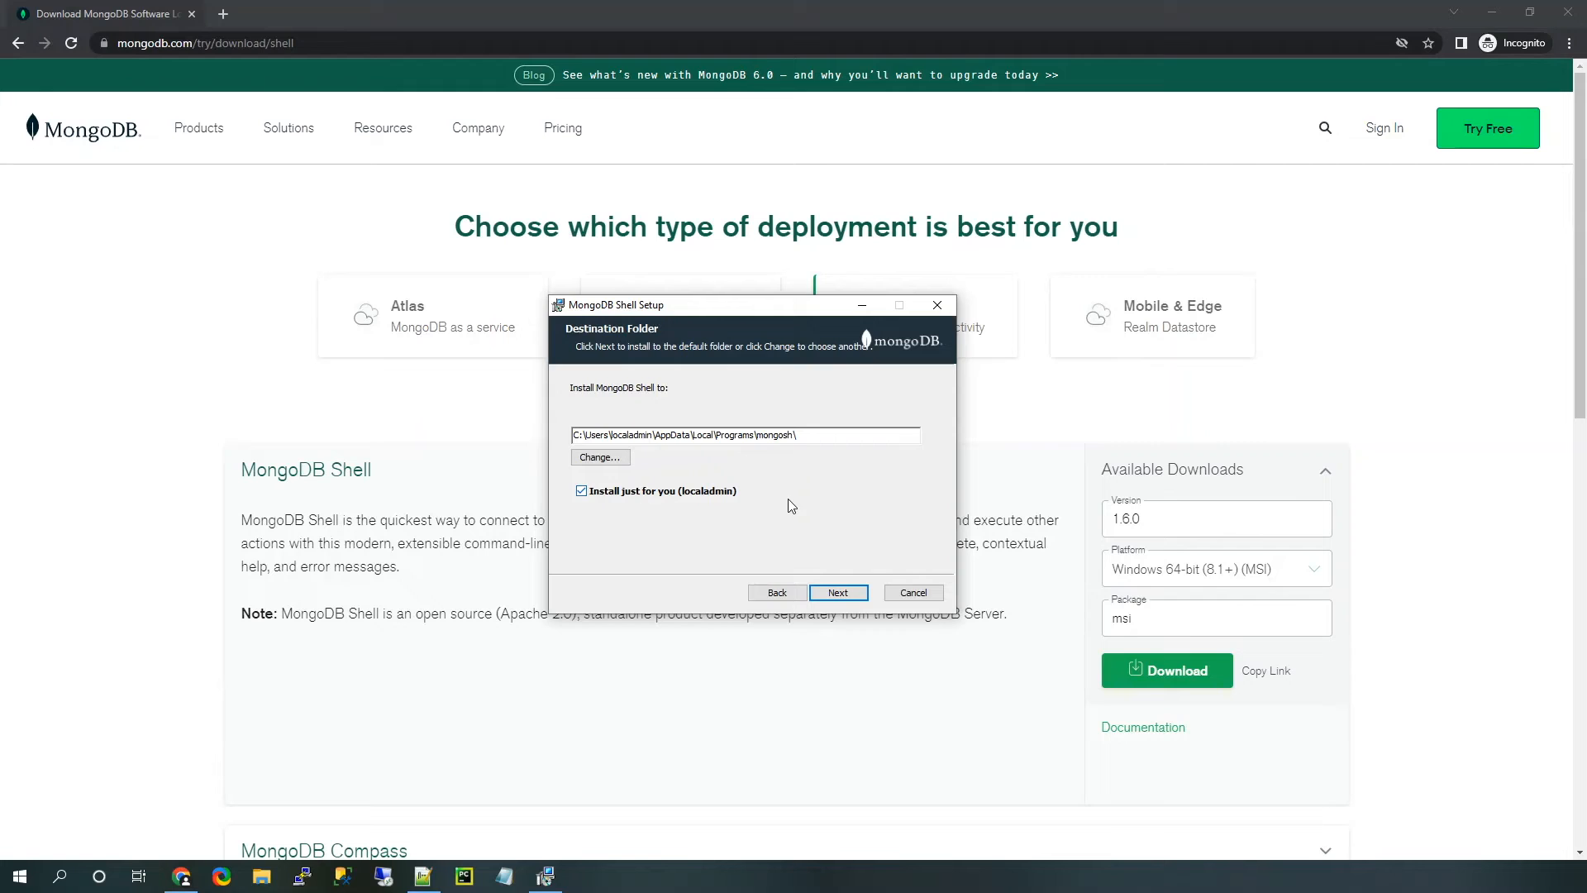
Step: Accept the destination folder, run the installation, and click Finish
click(838, 592)
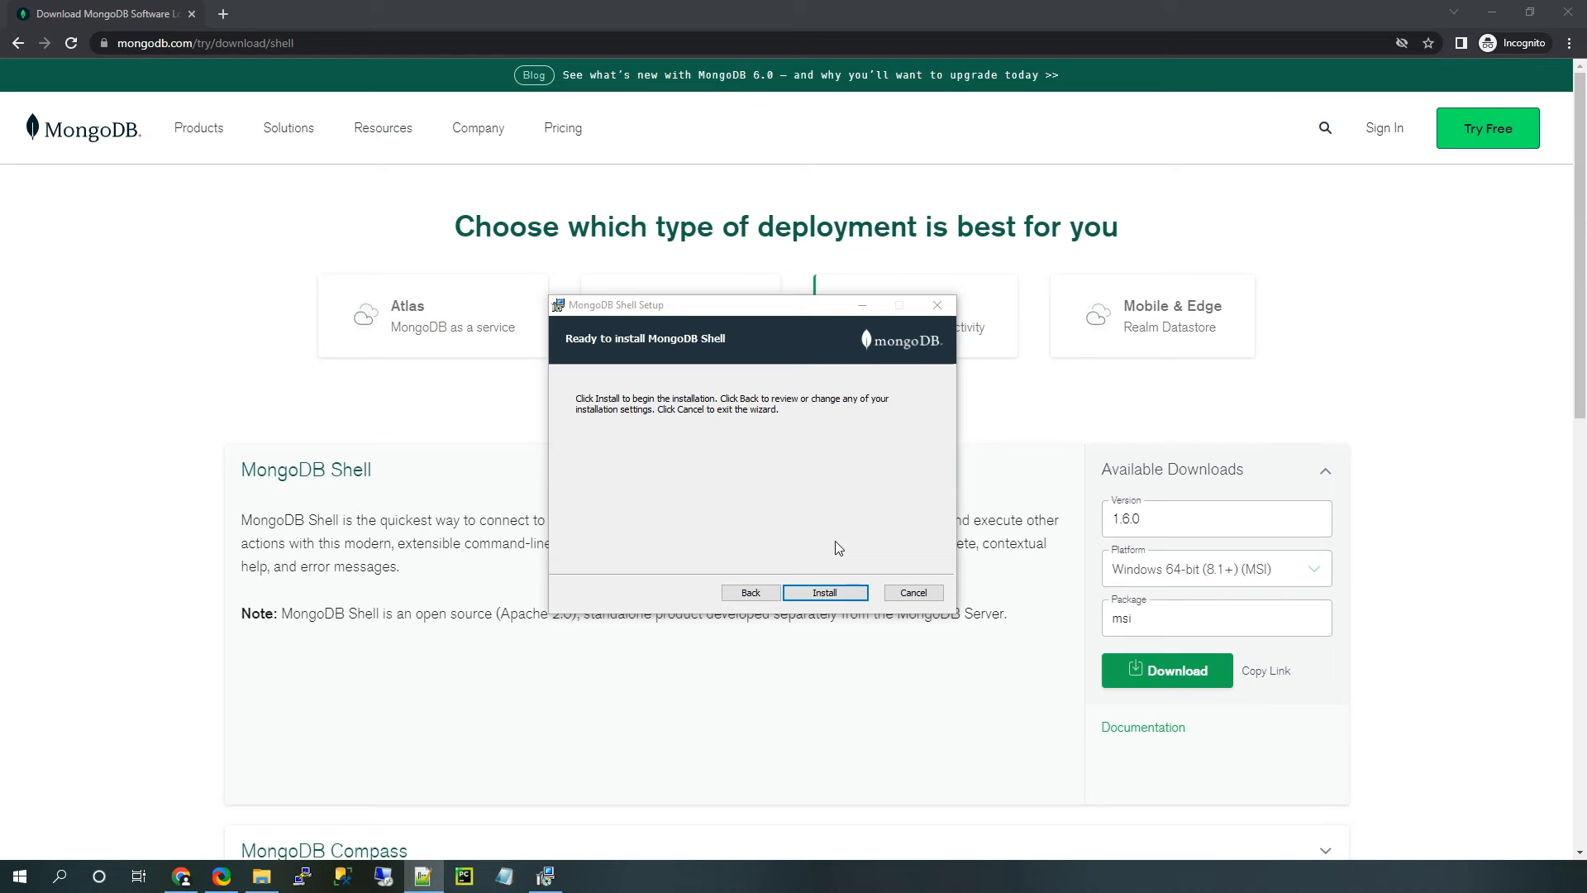
click(824, 591)
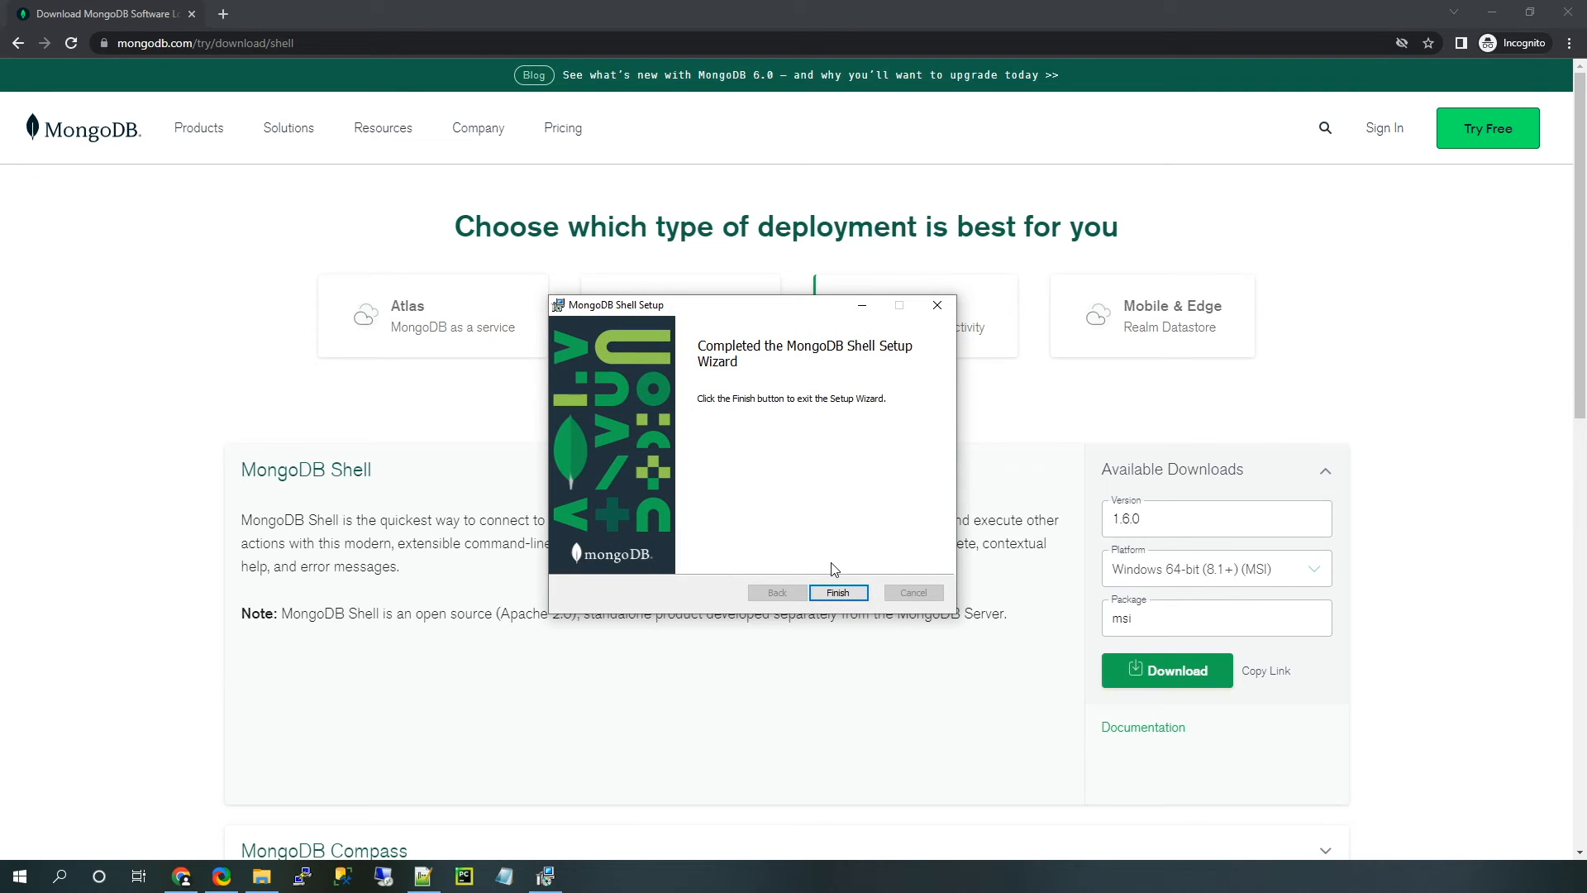
mouse_move(856, 621)
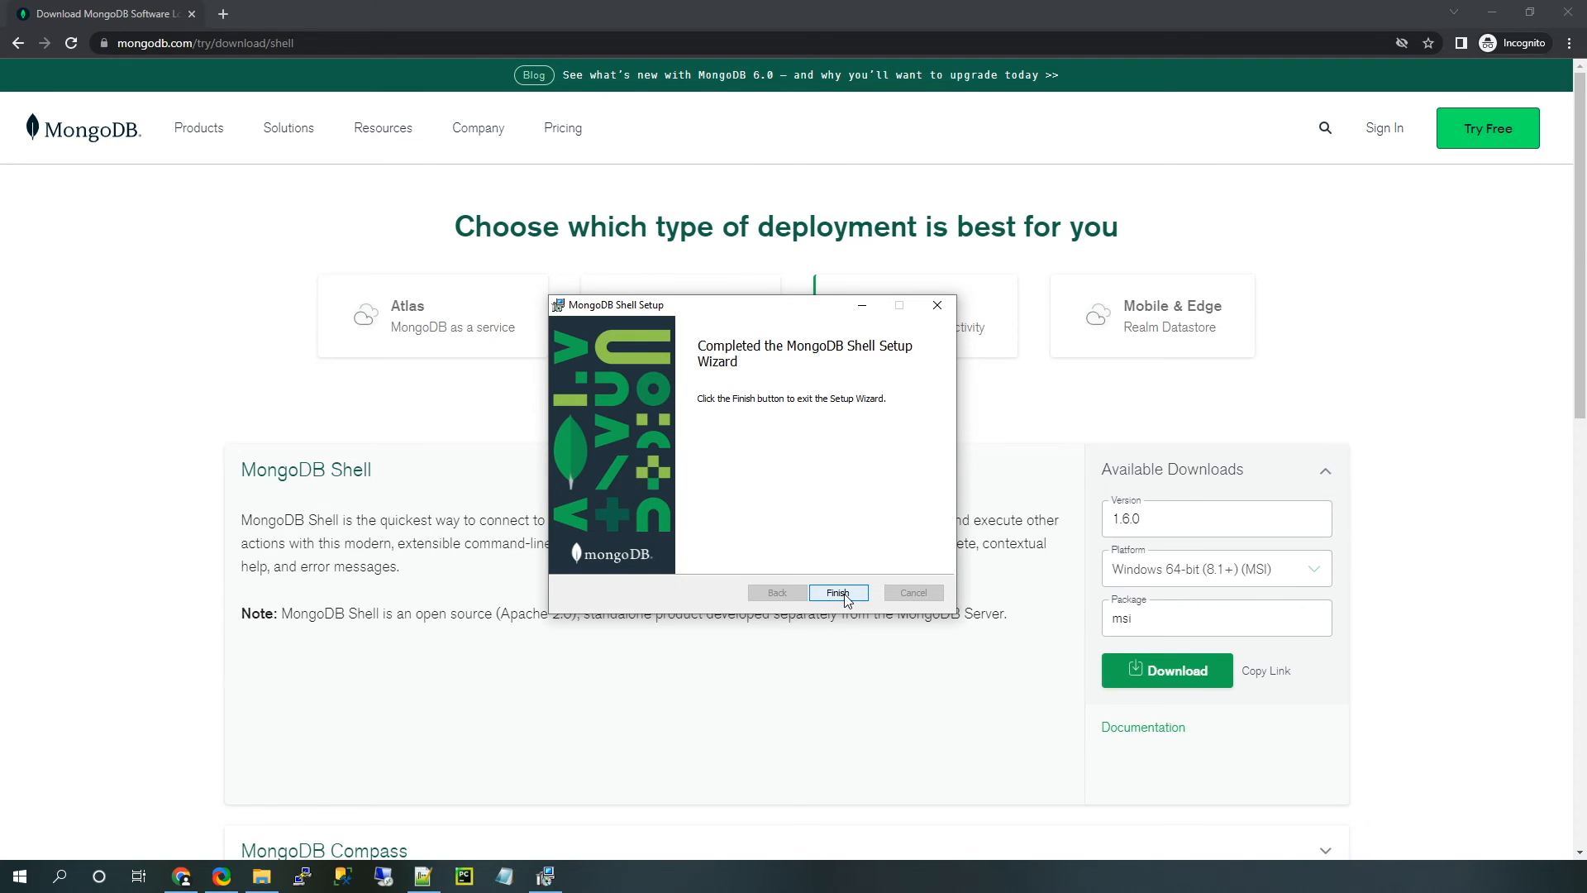
click(839, 592)
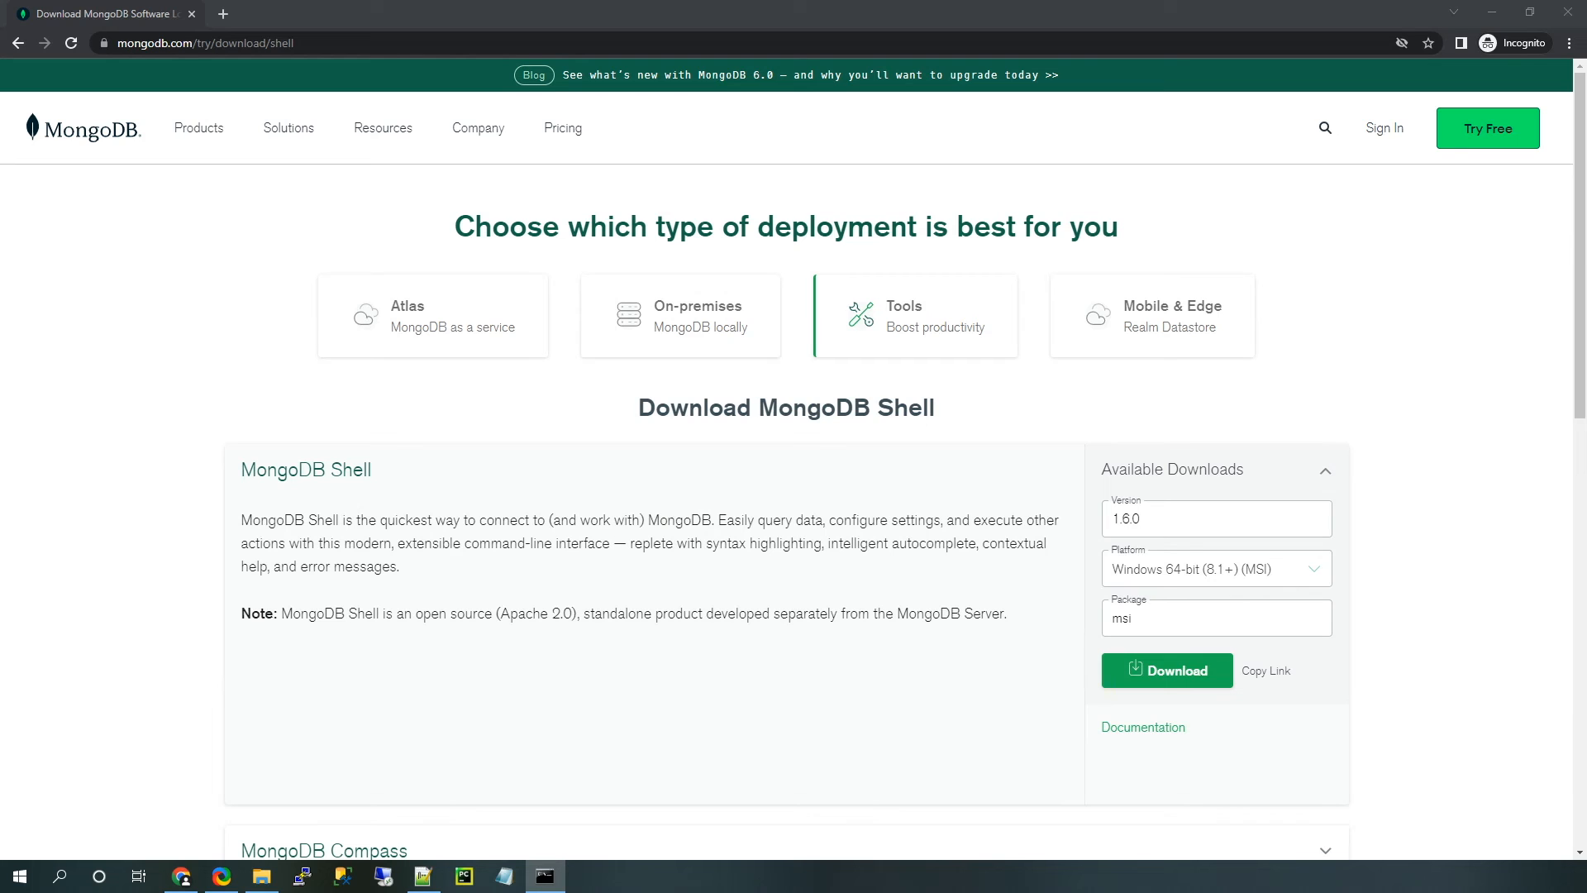
Step: Run mongosh in Command Prompt to connect to mongodb://127.0.0.1:27017
click(545, 876)
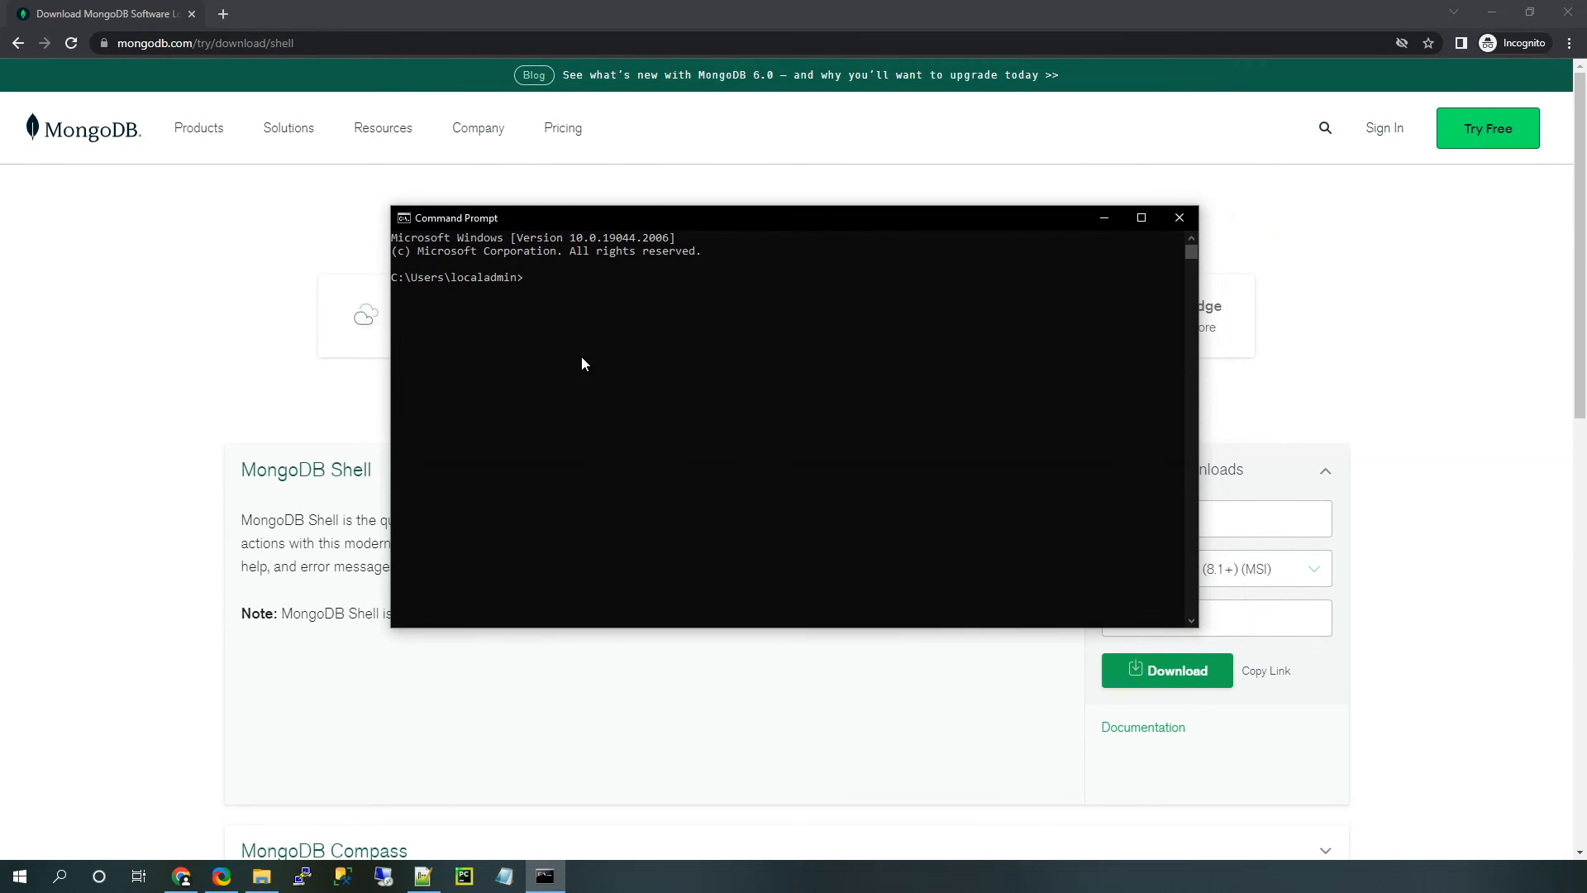
mouse_move(563, 310)
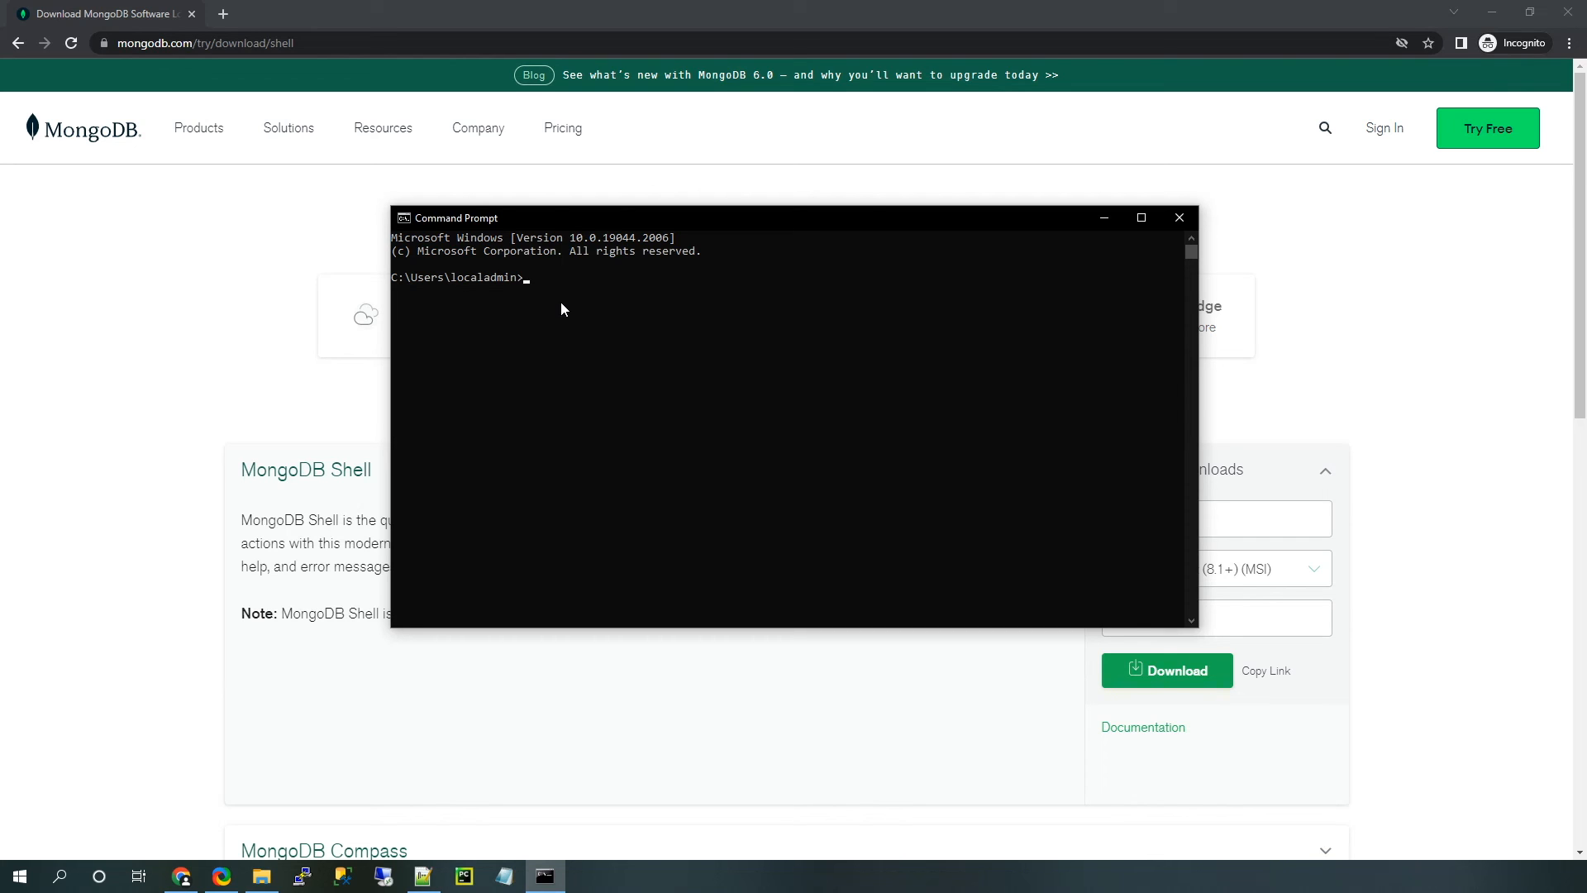
text(m)
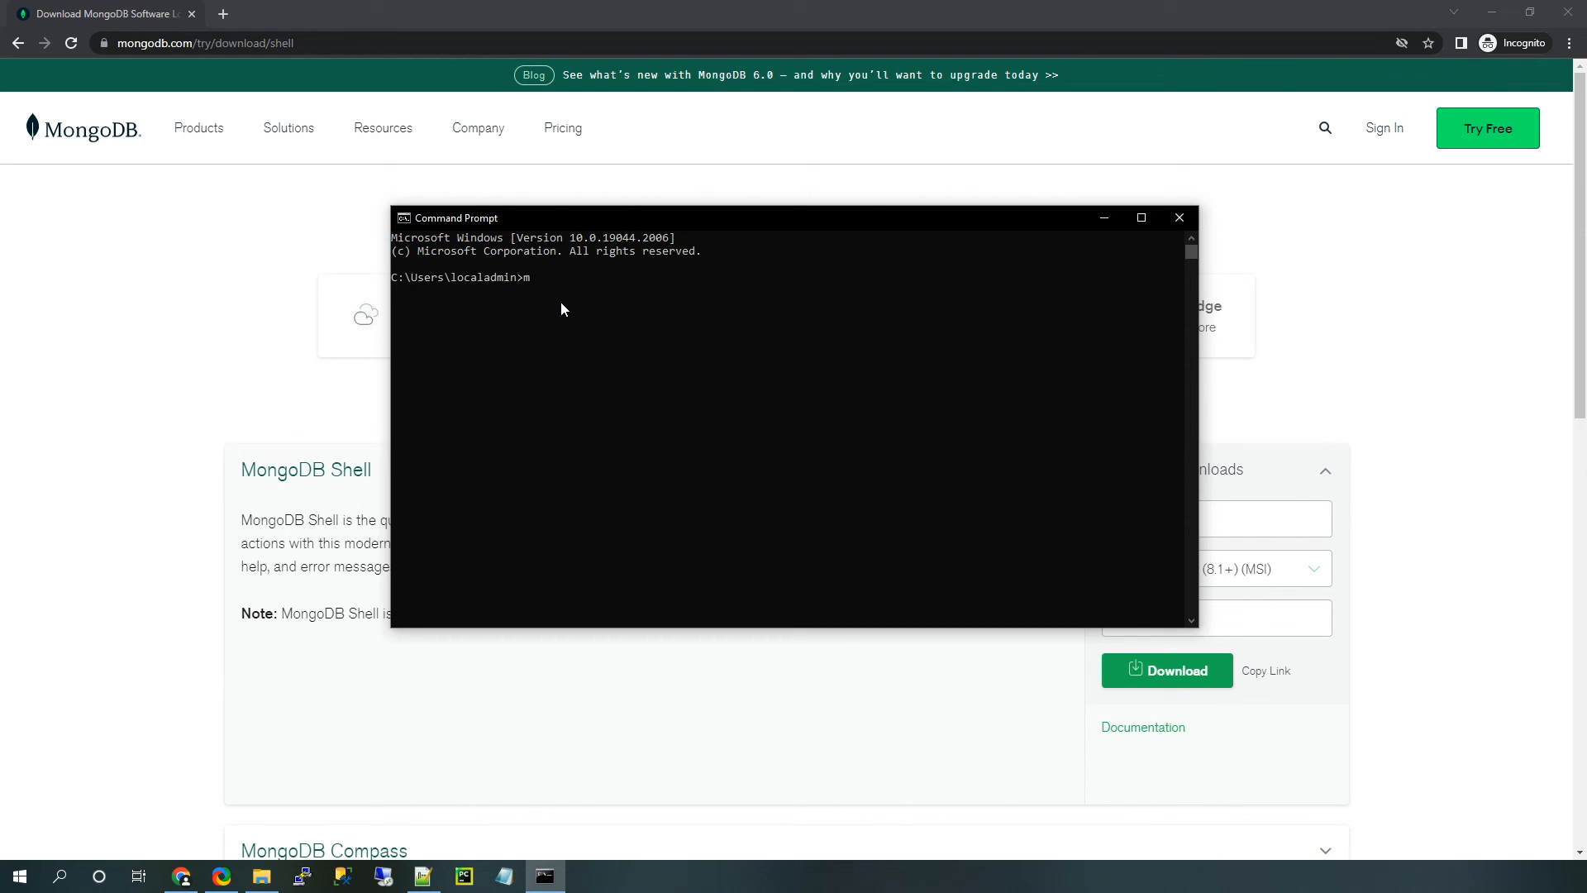
text(ong)
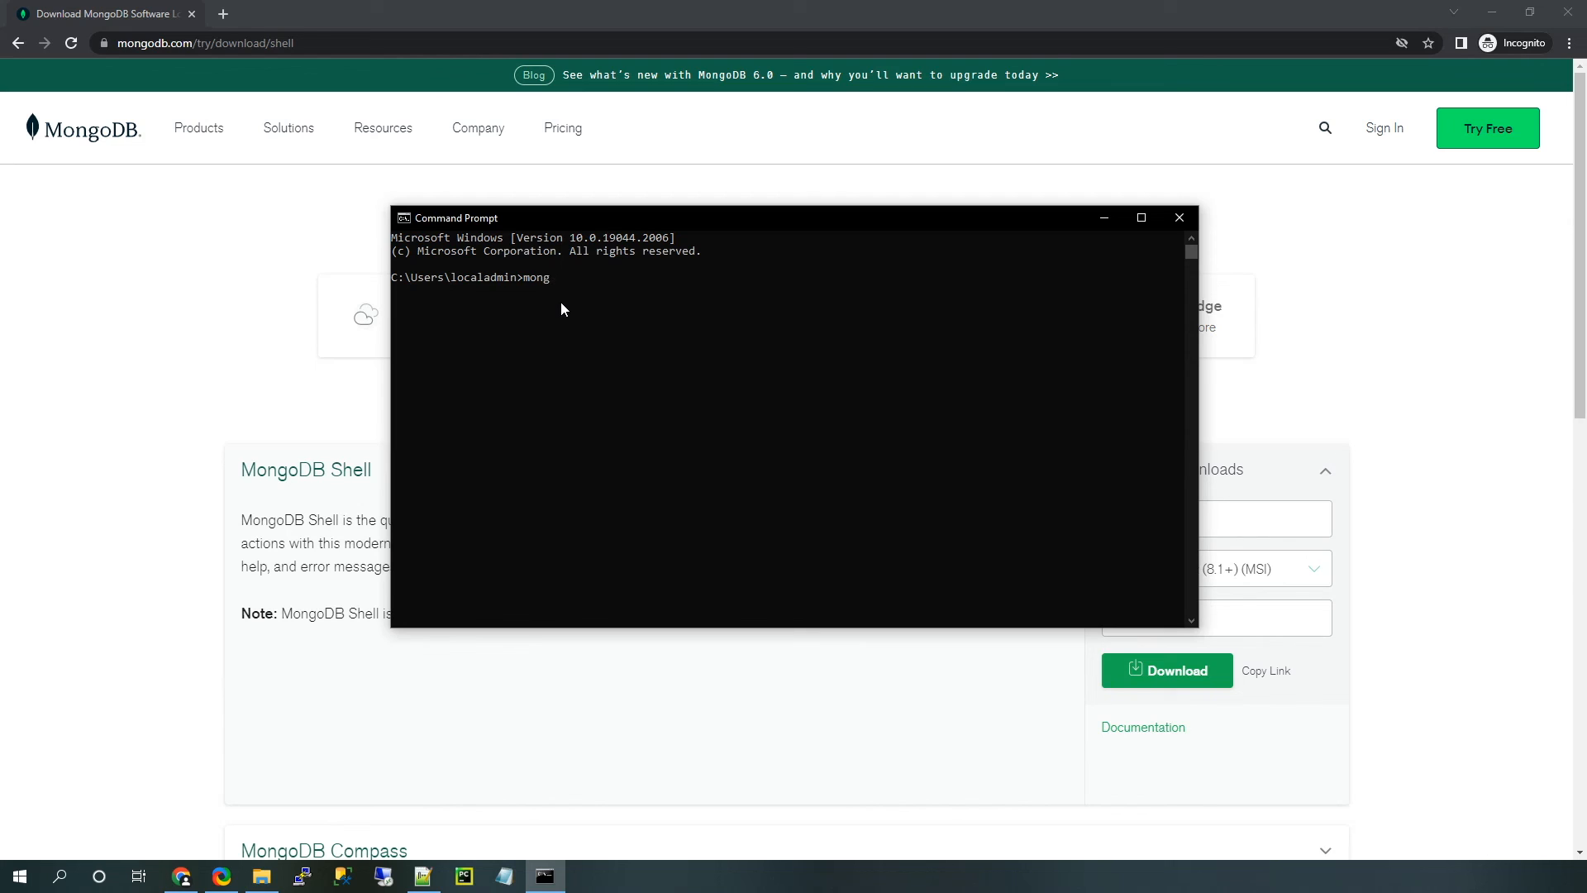
text(osh)
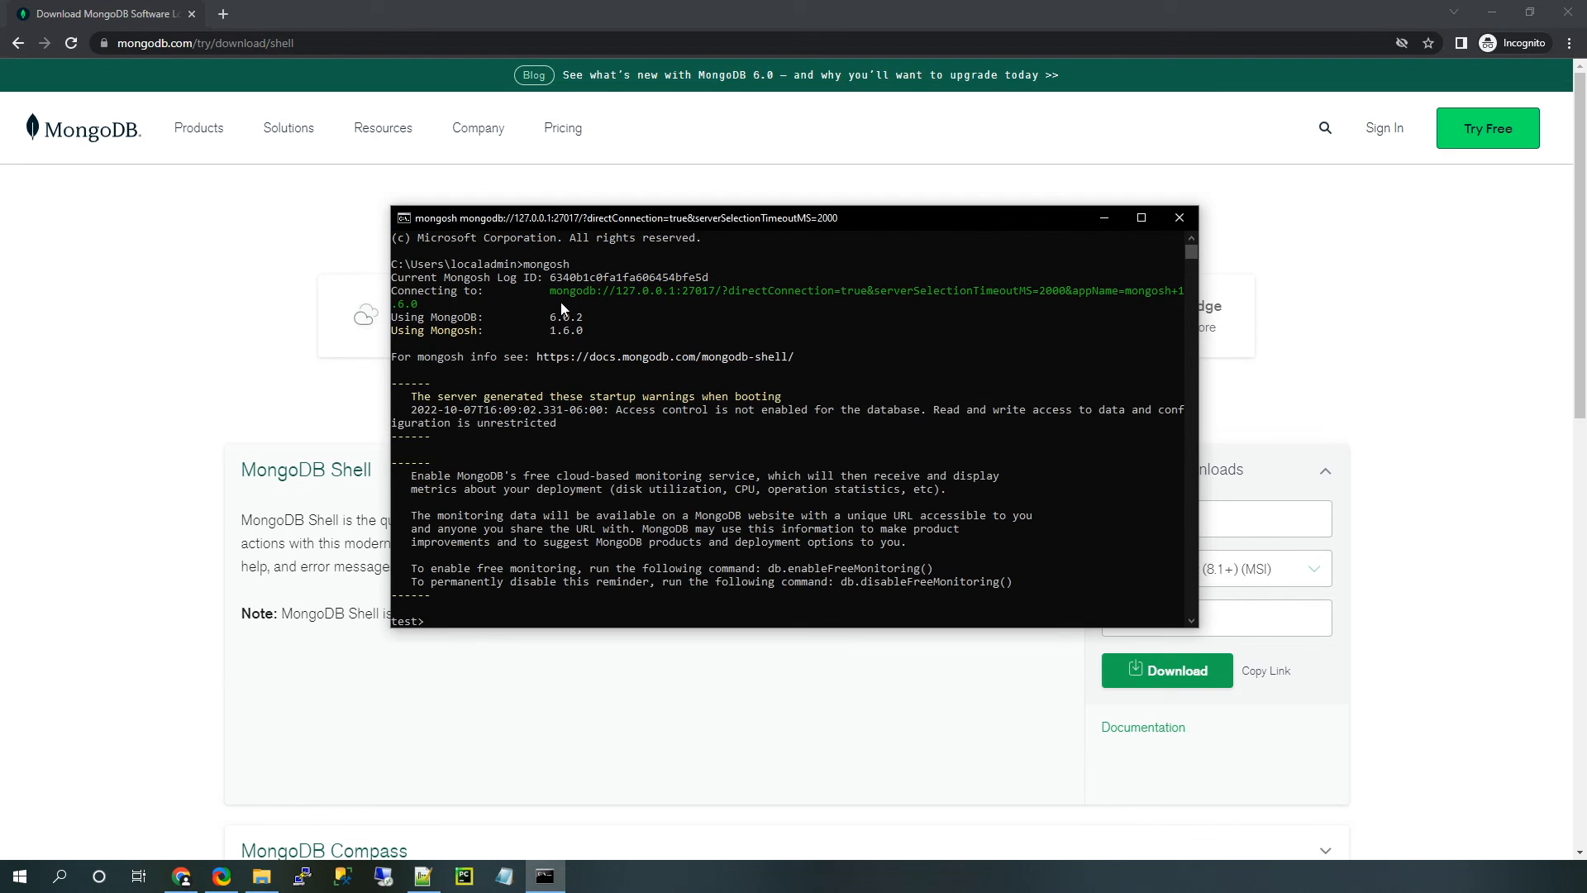
mouse_move(553, 302)
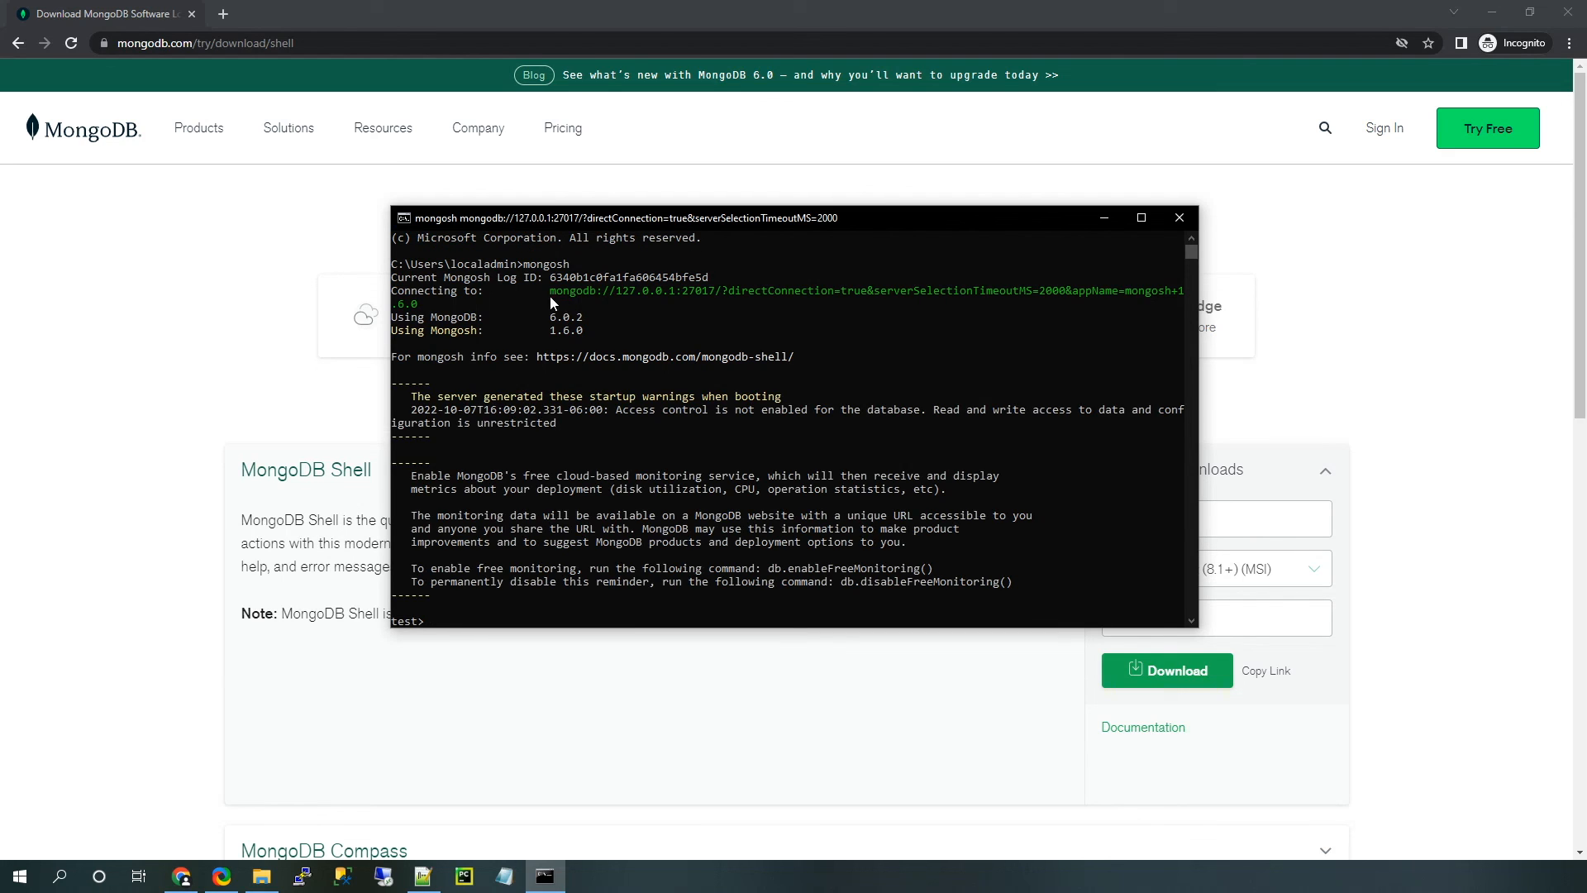
mouse_move(923, 289)
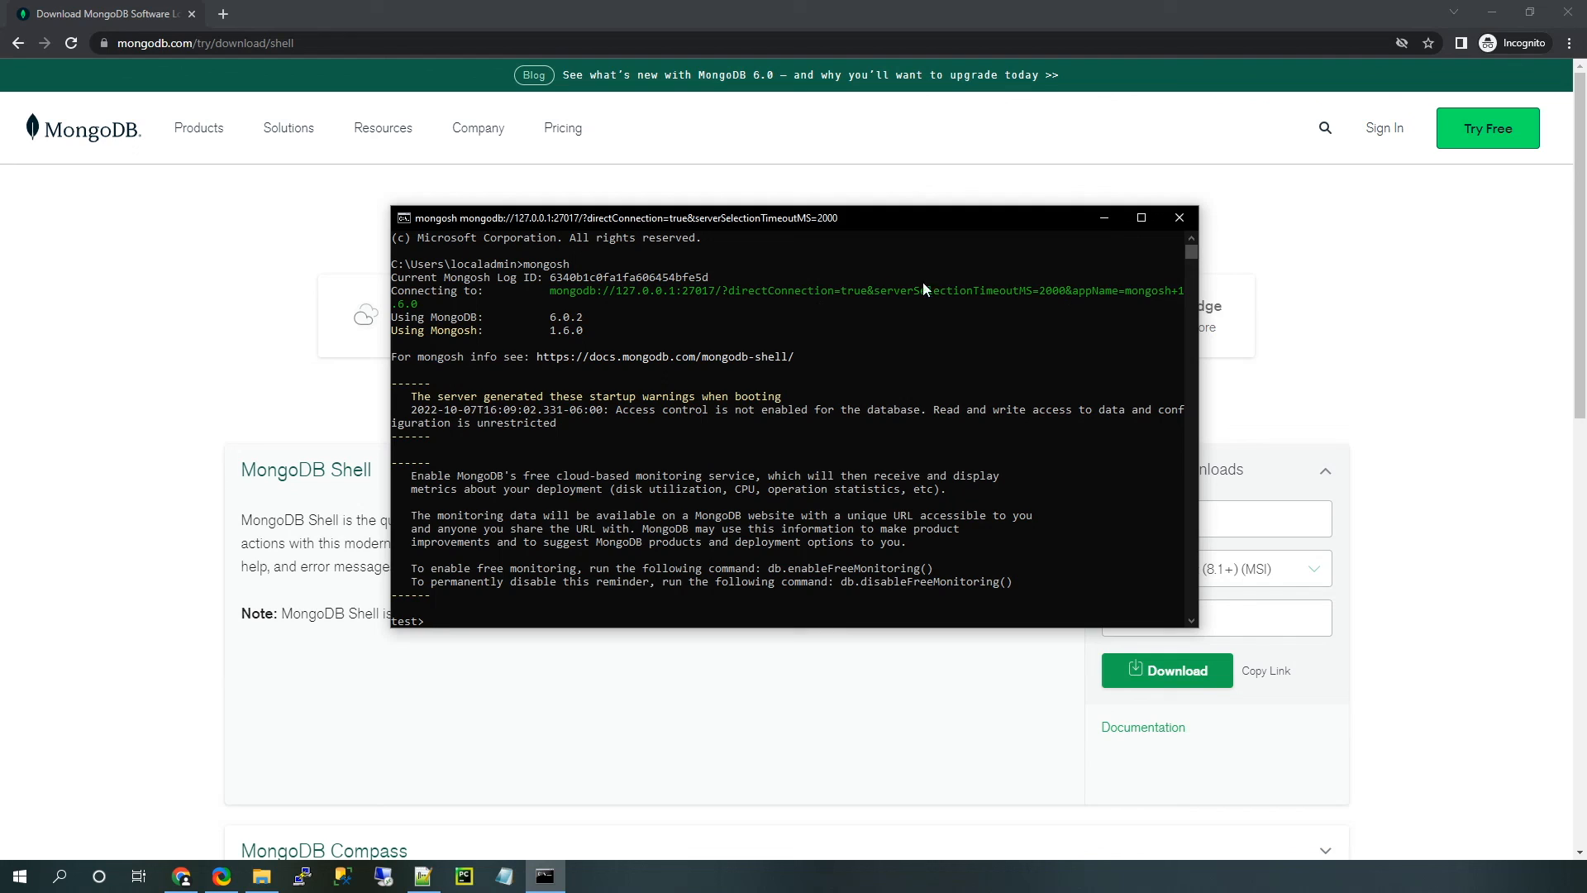
mouse_move(892, 316)
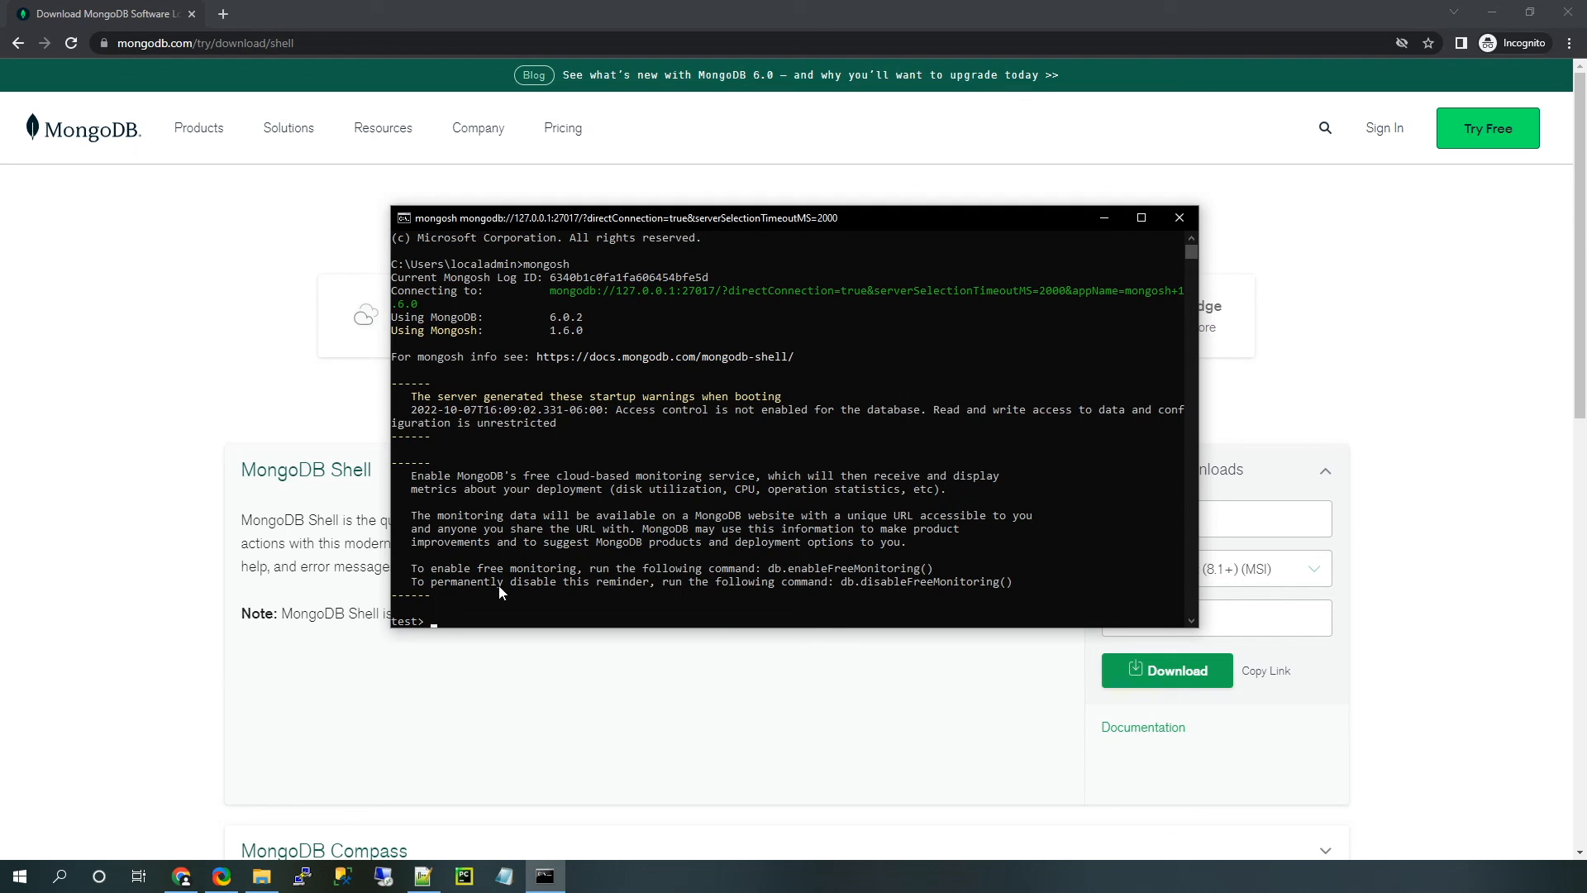
mouse_move(461, 615)
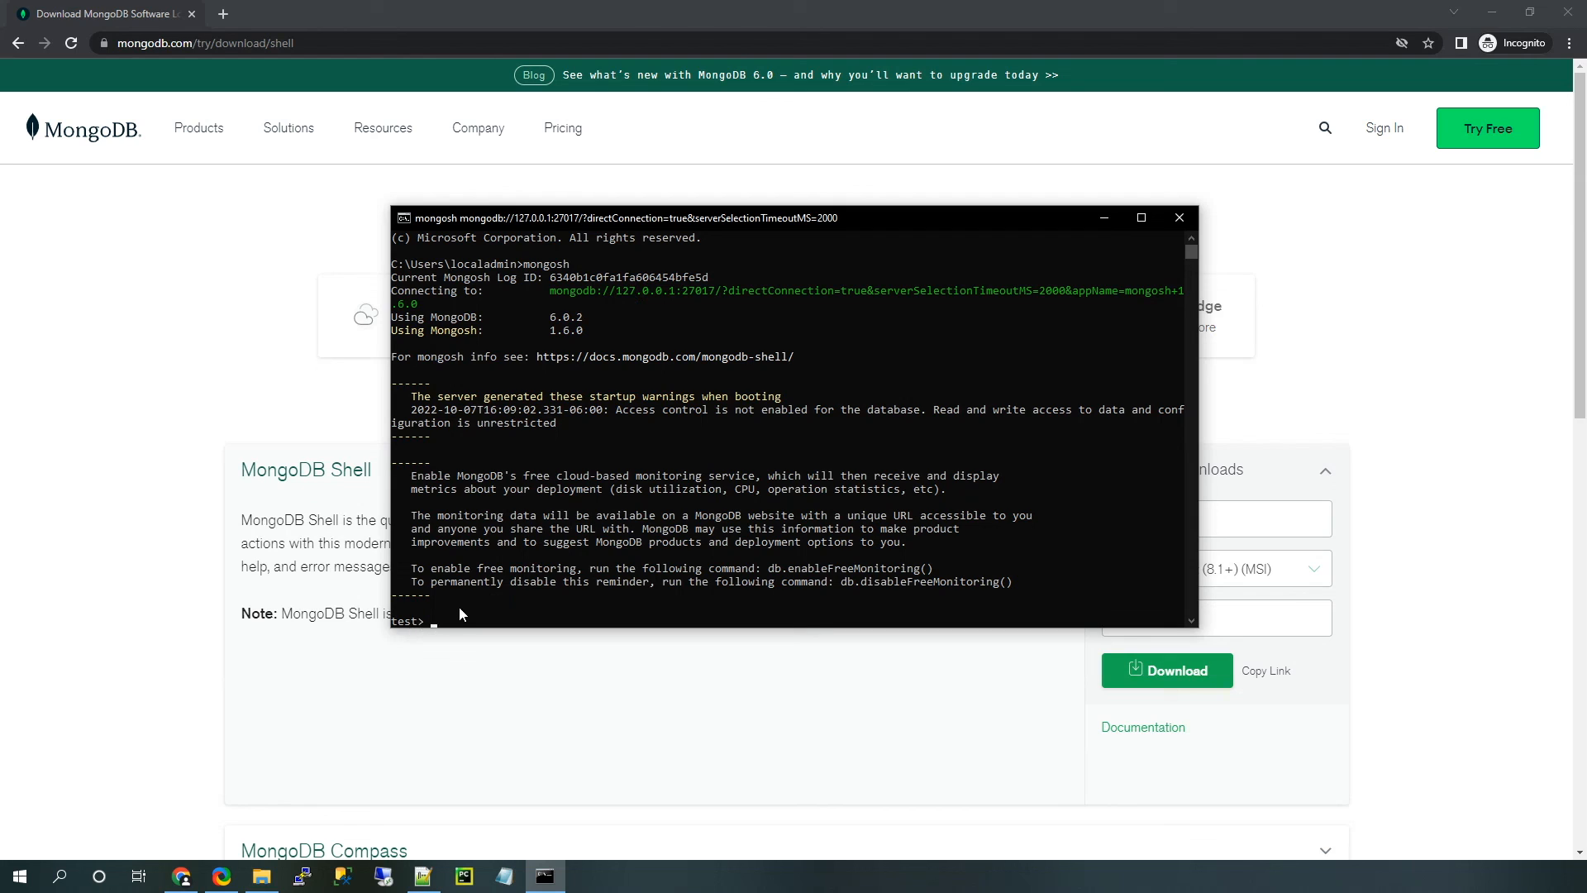